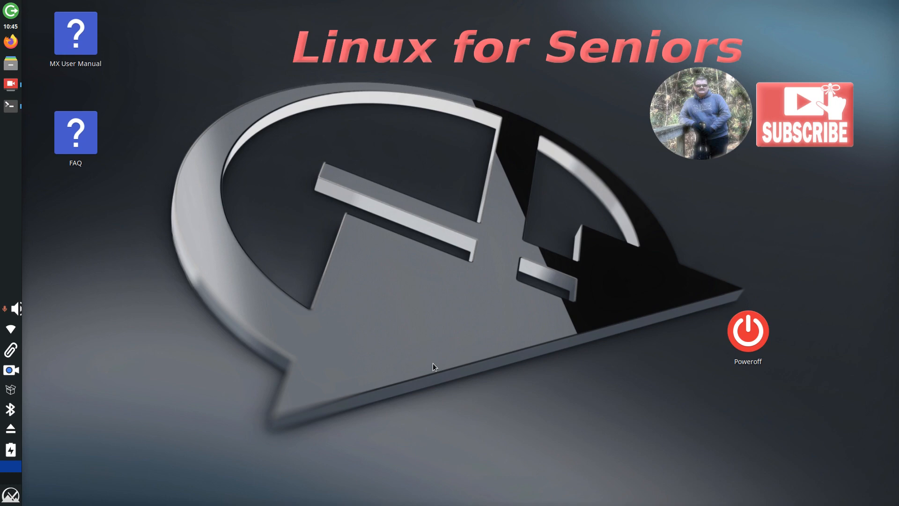
mouse_move(421, 218)
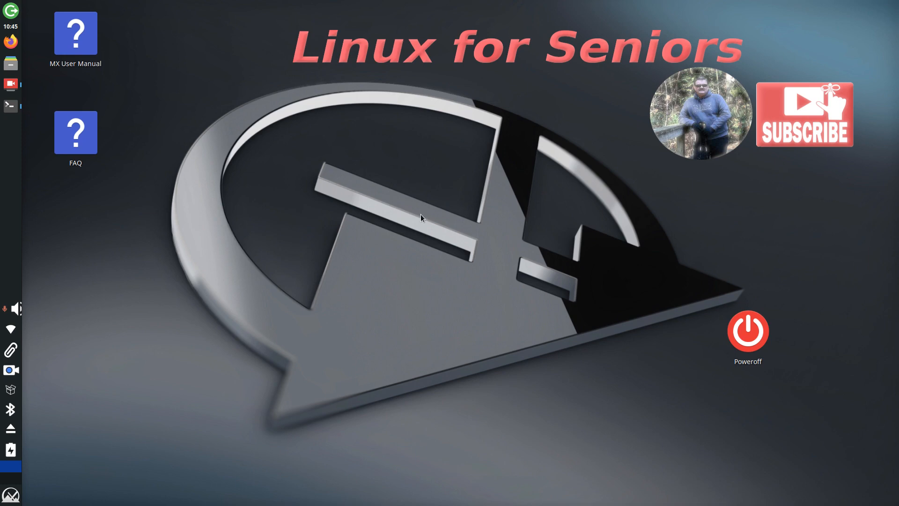
mouse_move(416, 368)
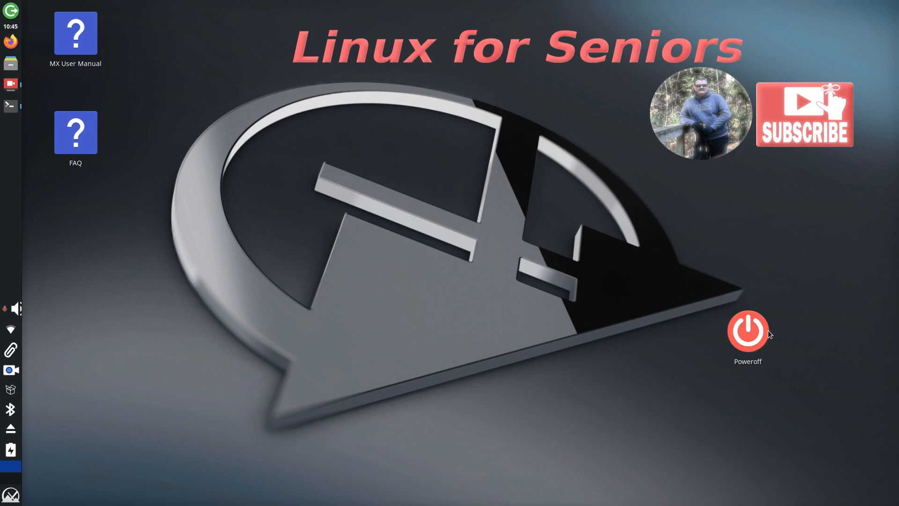
mouse_move(680, 466)
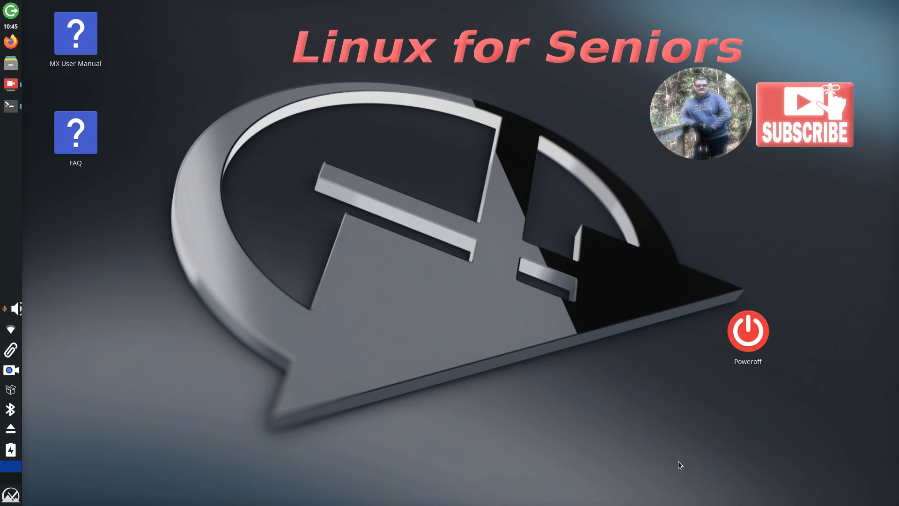
mouse_move(670, 406)
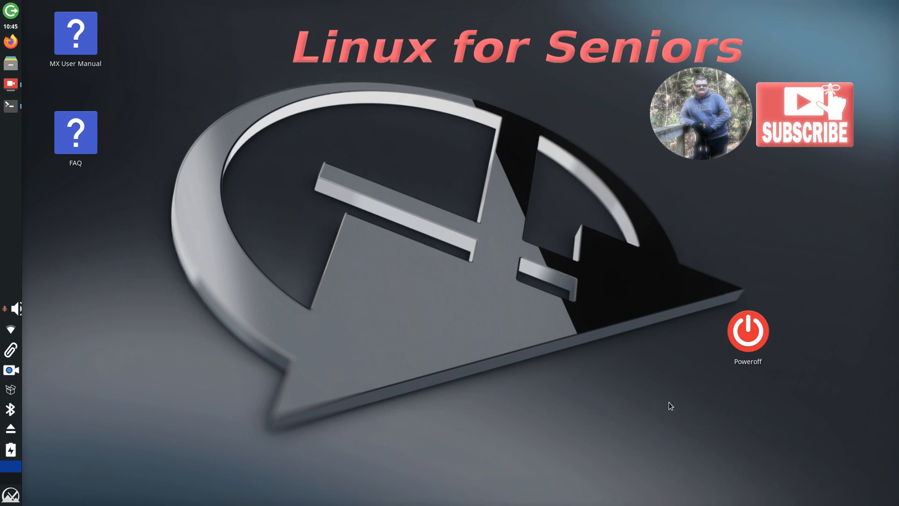
mouse_move(747, 329)
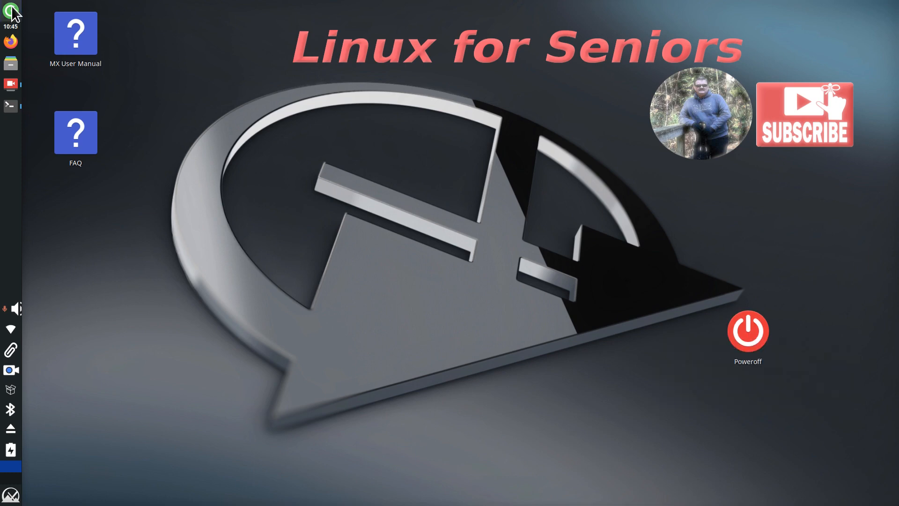
Bring up the log out and power options, then dismiss them without choosing.
click(747, 330)
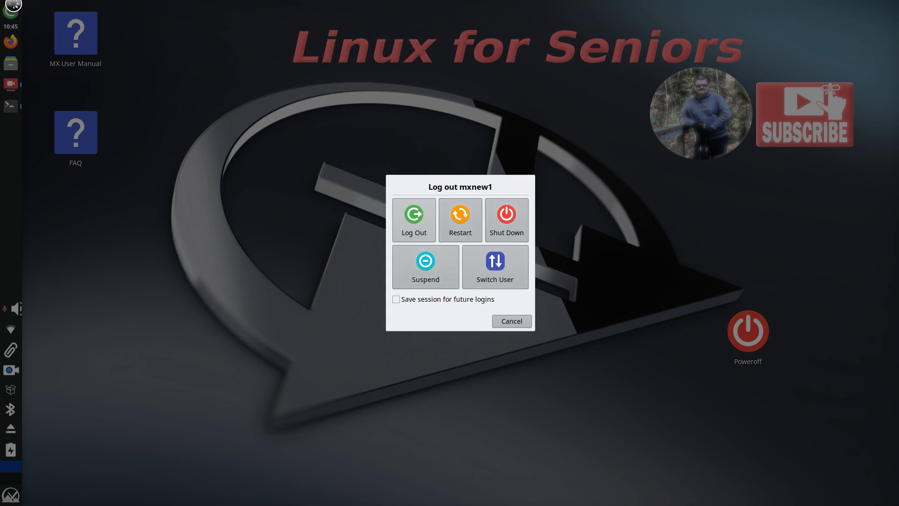
click(511, 321)
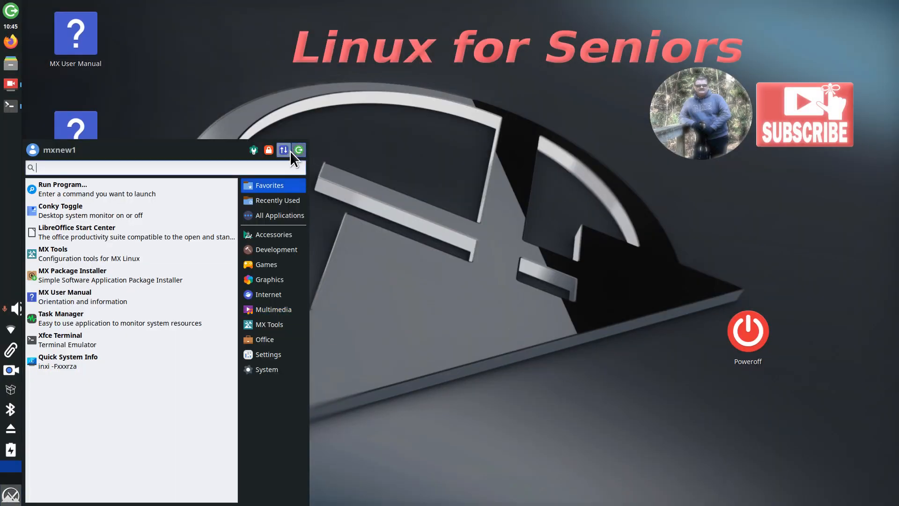
mouse_move(298, 150)
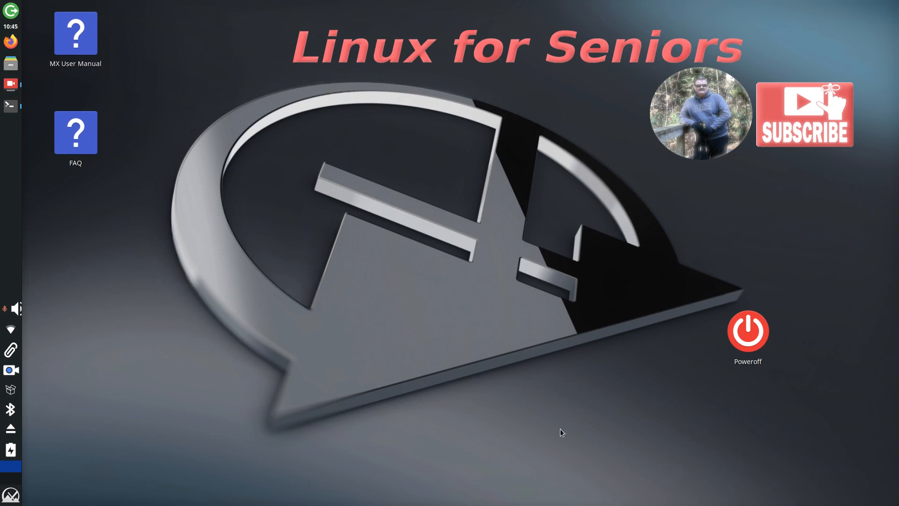
mouse_move(566, 405)
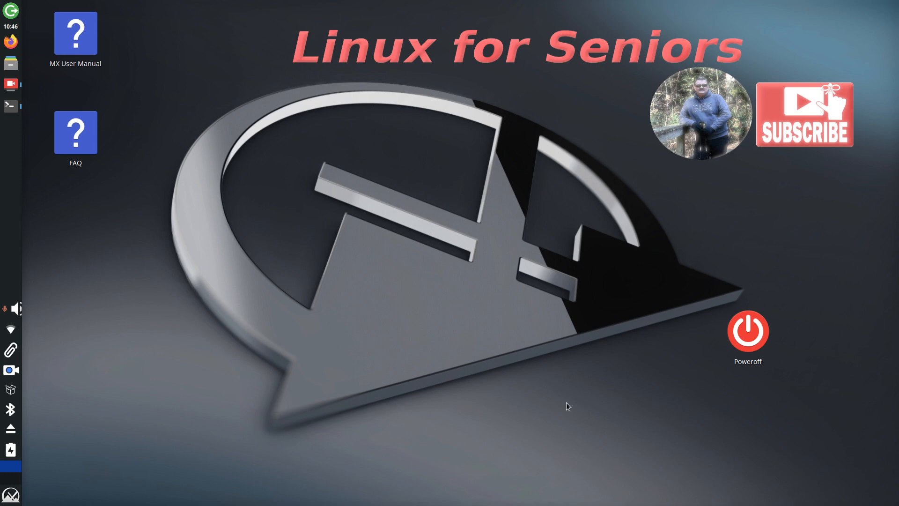
mouse_move(849, 466)
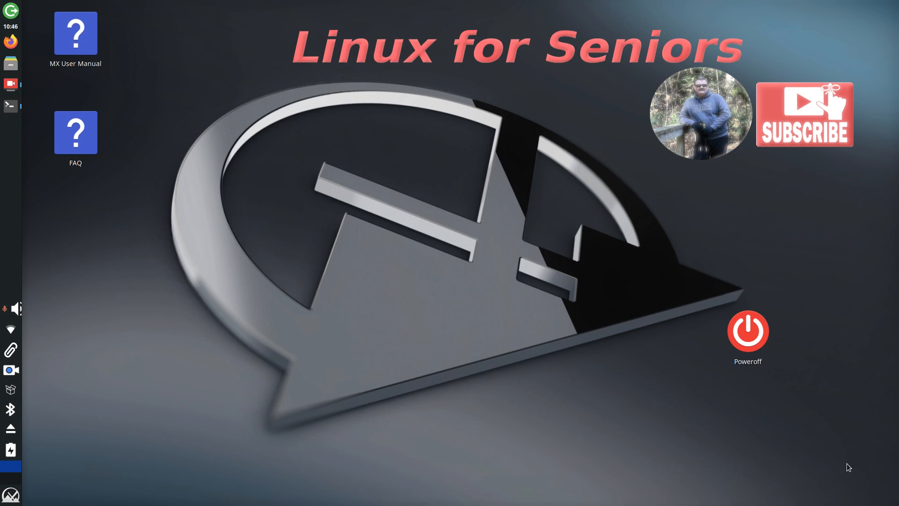
mouse_move(851, 457)
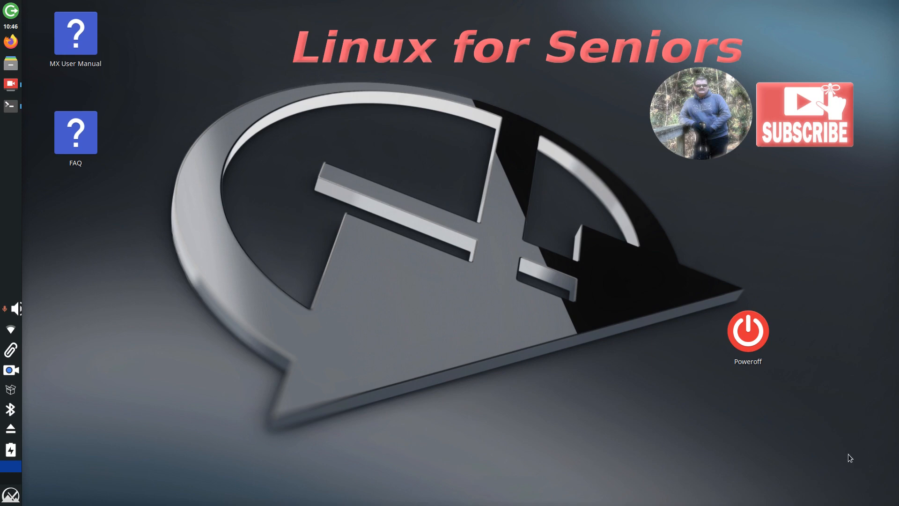
mouse_move(550, 451)
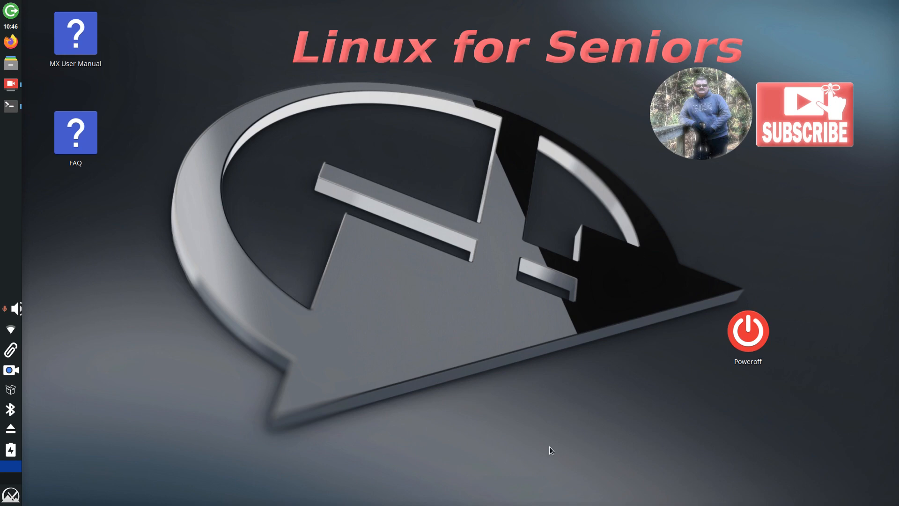
mouse_move(462, 344)
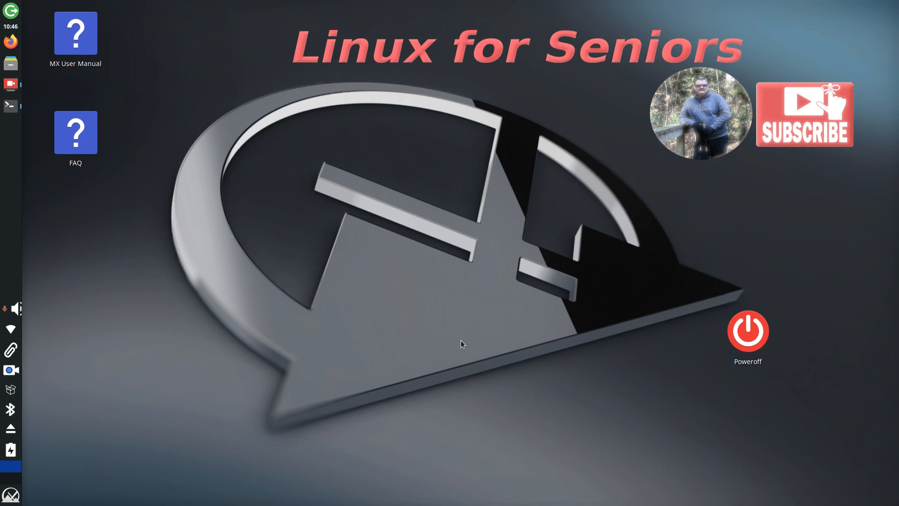
mouse_move(453, 321)
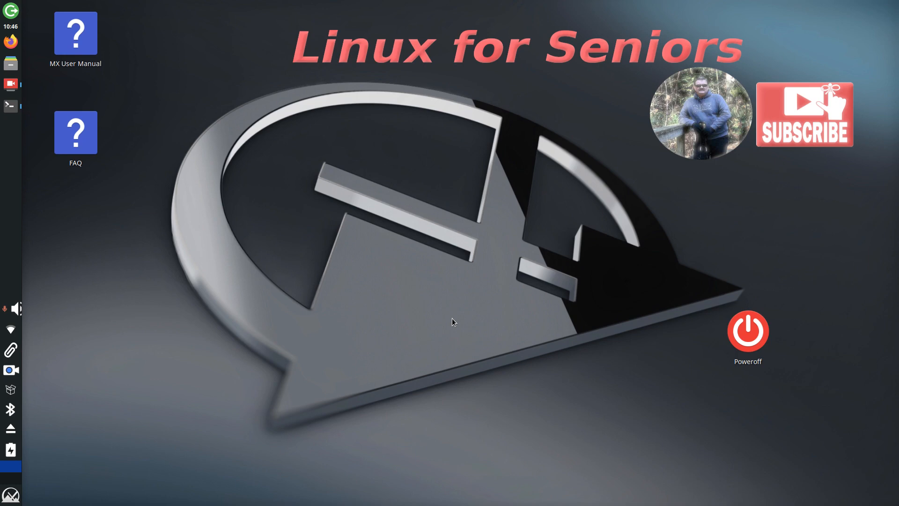
mouse_move(453, 320)
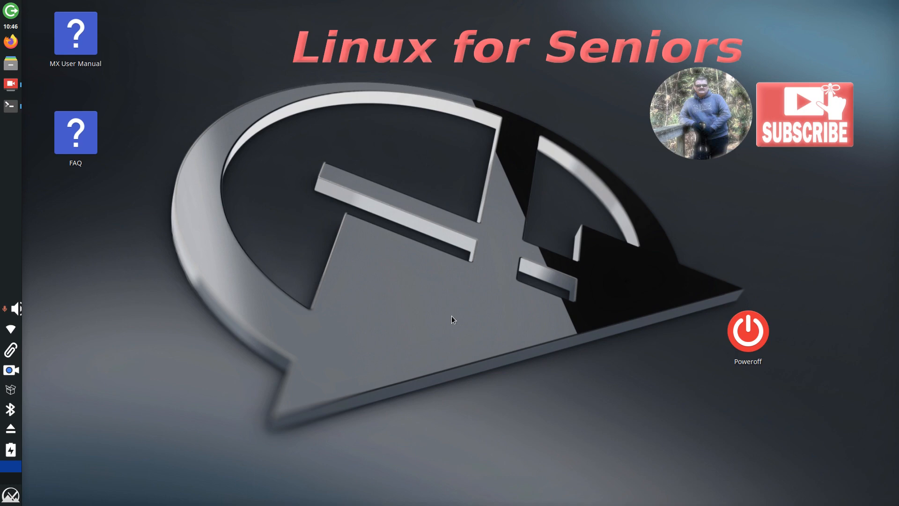
Launch Quick System Info from the applications menu and close the calendar popup.
click(11, 495)
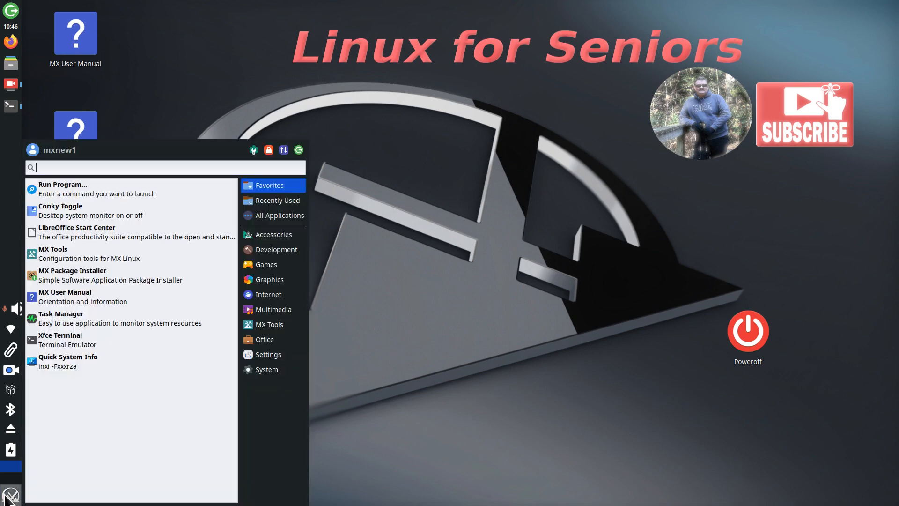
click(67, 356)
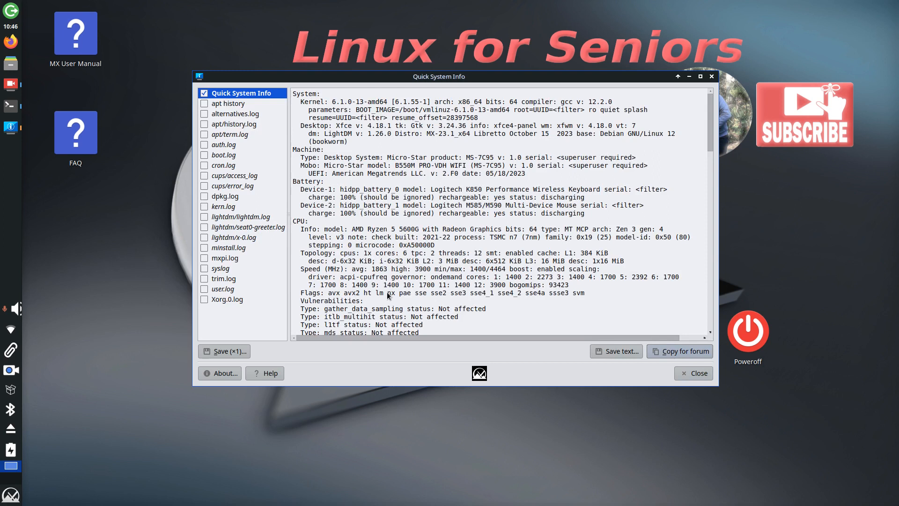
mouse_move(429, 136)
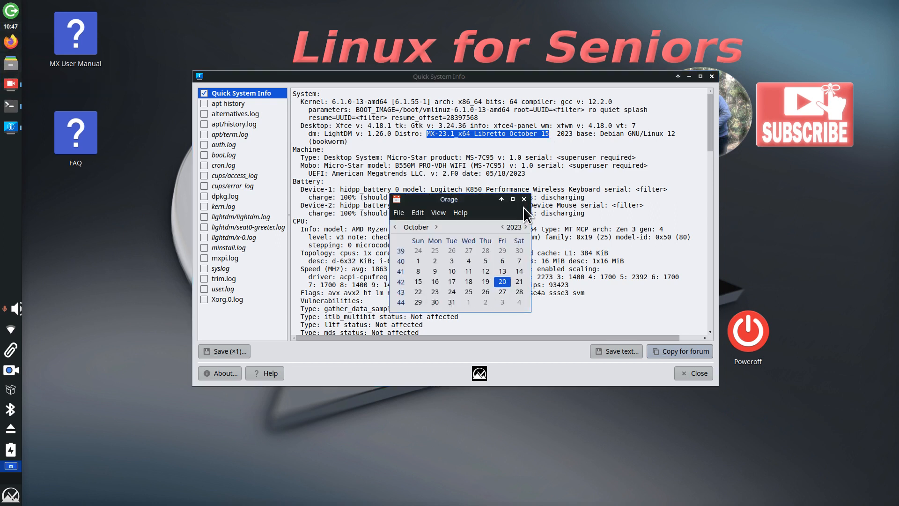
click(523, 199)
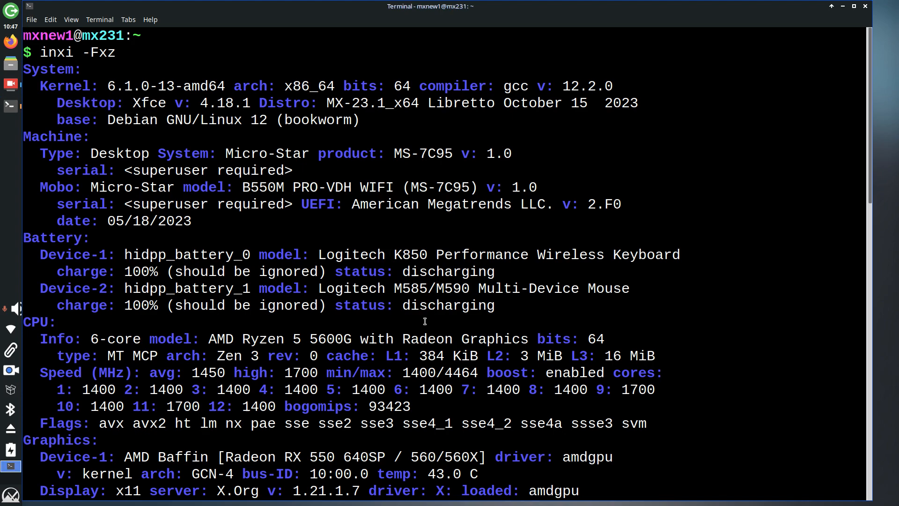
mouse_move(427, 320)
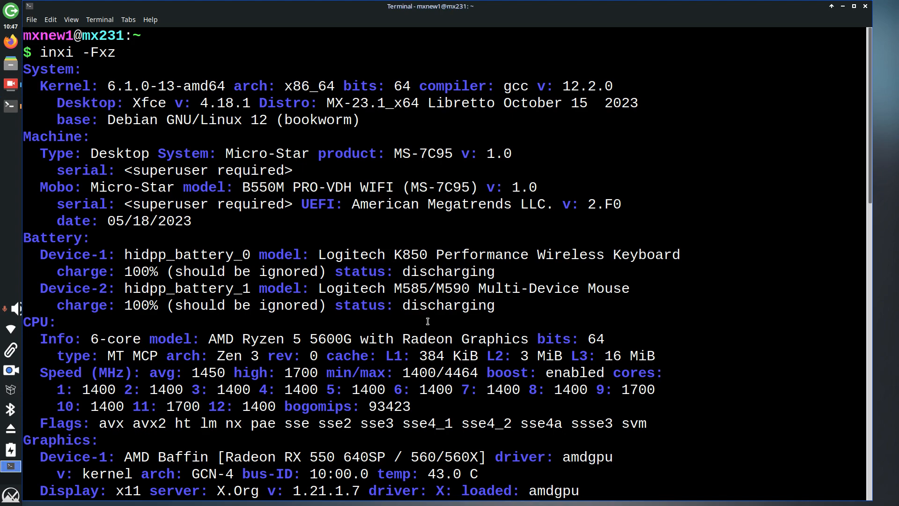
Scroll the inxi -Fxz report and select the 1920x1080~120Hz resolution value.
scroll(down, 3)
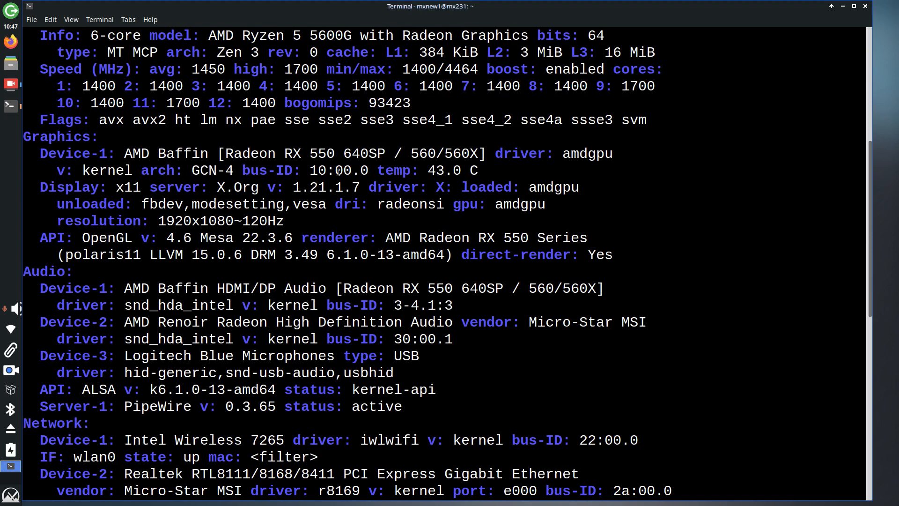
double_click(167, 221)
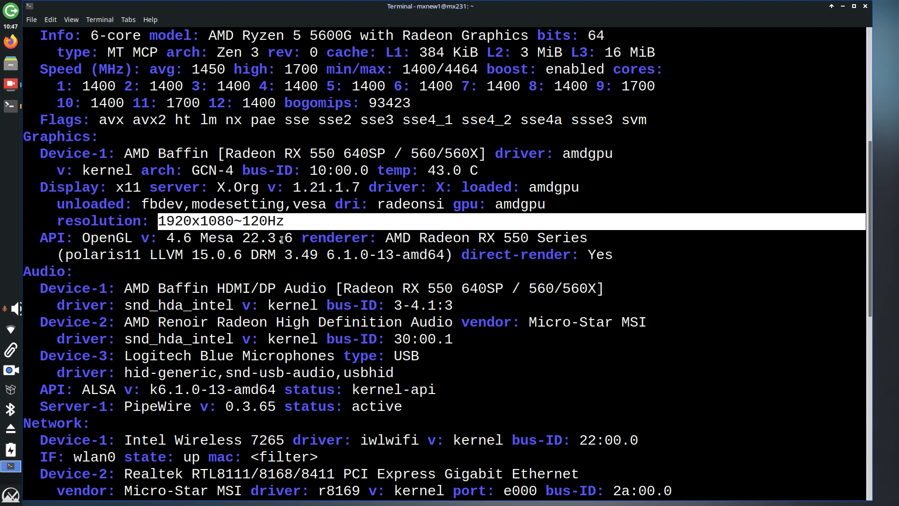
mouse_move(280, 221)
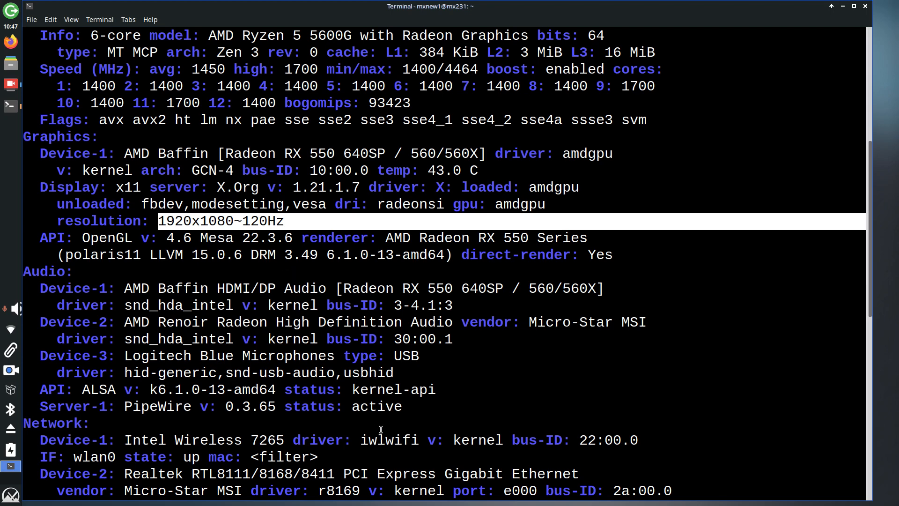
mouse_move(375, 467)
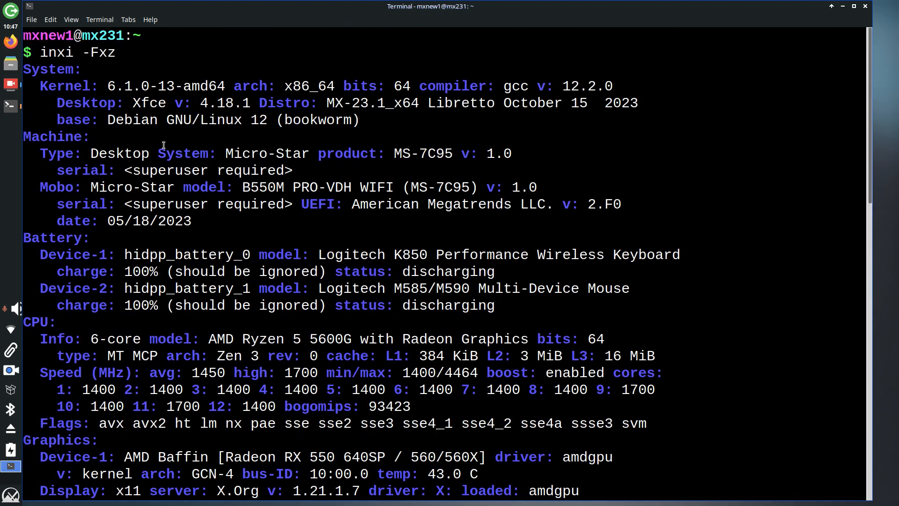
double_click(341, 103)
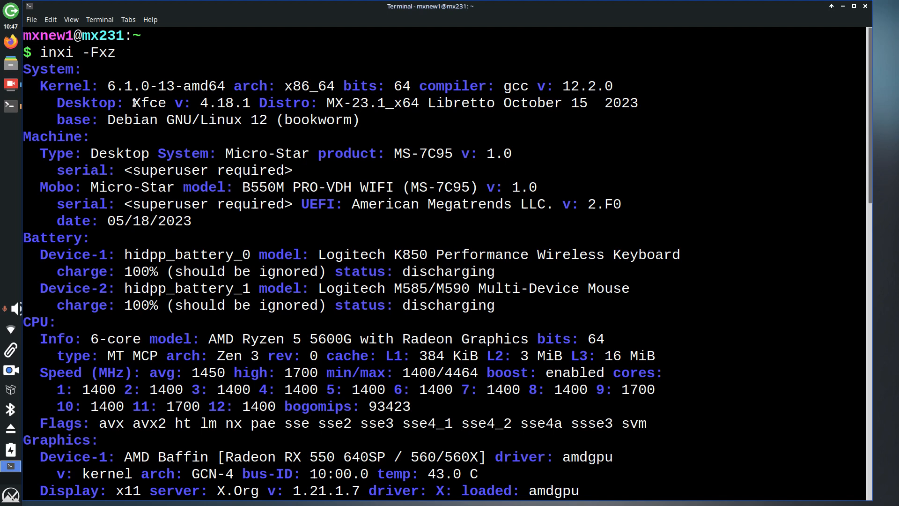
drag(133, 103, 249, 103)
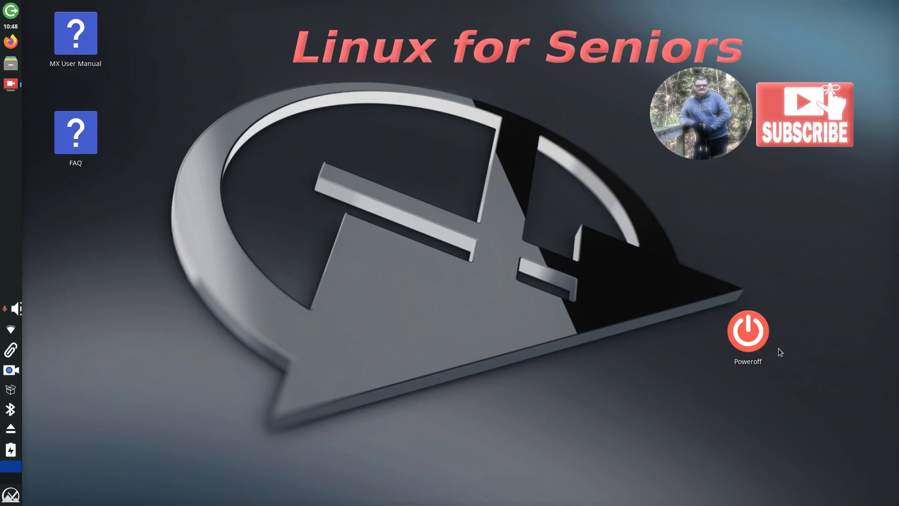
mouse_move(313, 305)
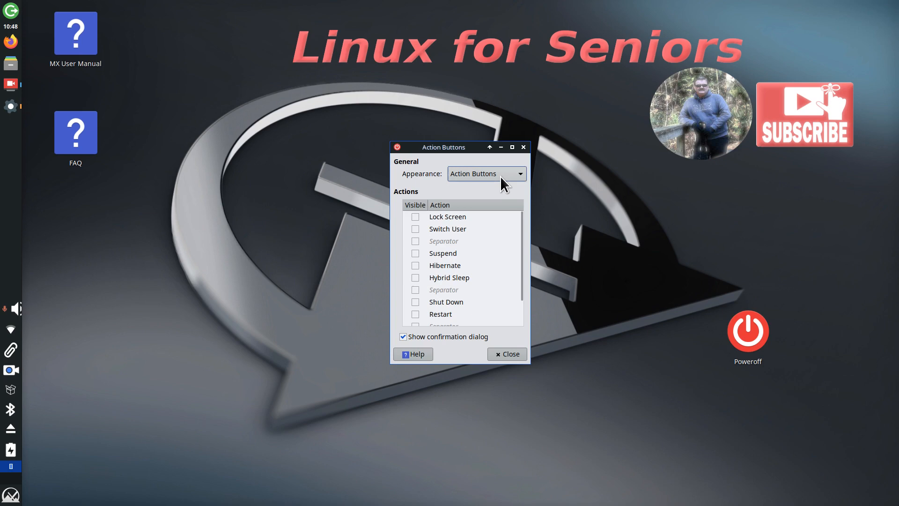
Set the action item's appearance to Action Buttons and enable the Shut Down action.
click(485, 175)
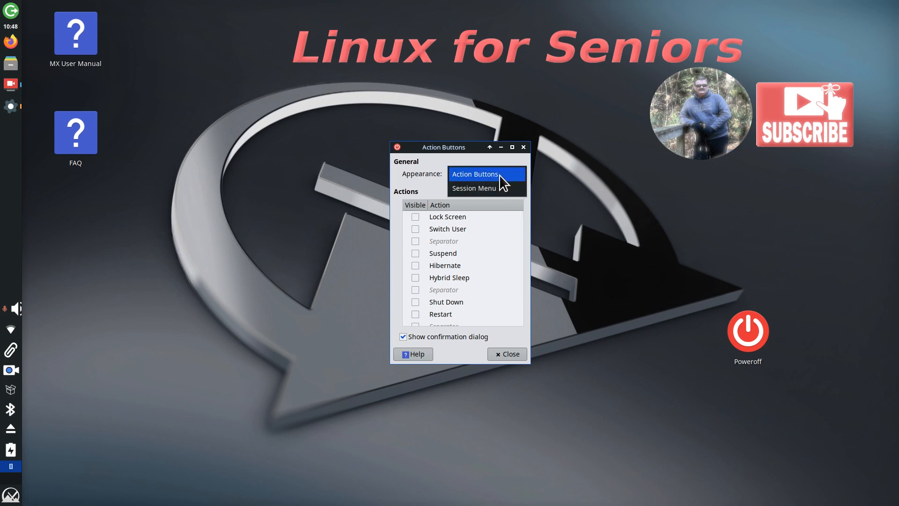
click(473, 187)
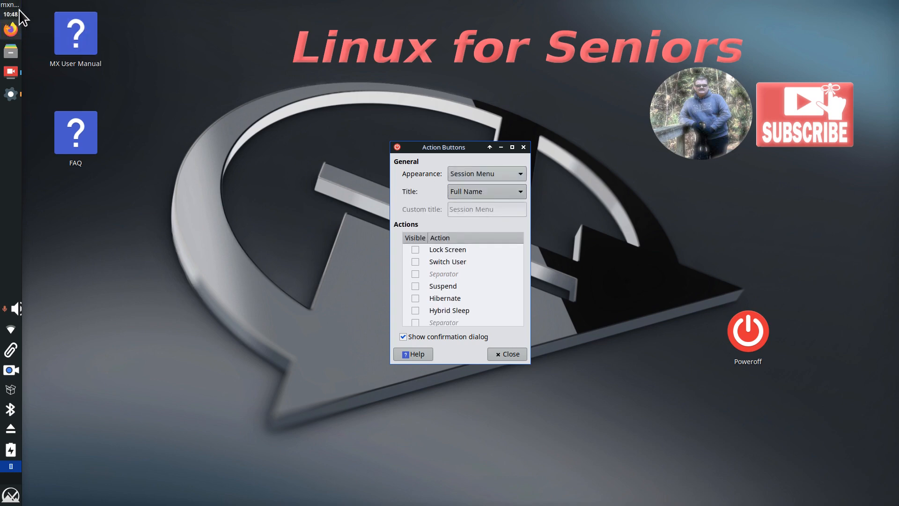
mouse_move(479, 170)
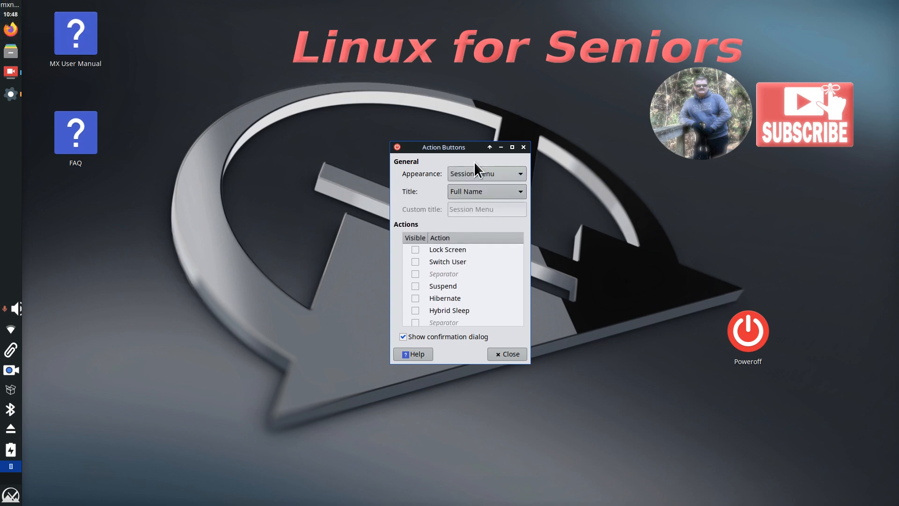
click(485, 174)
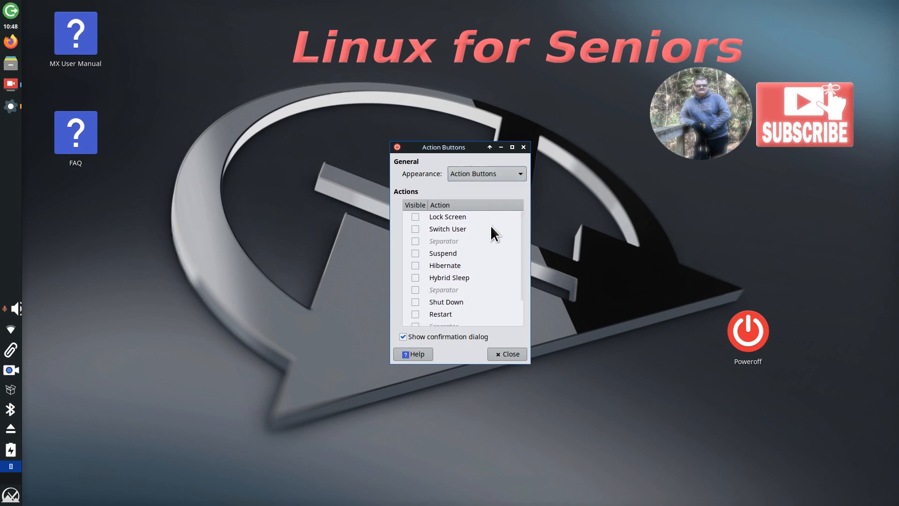
scroll(down, 3)
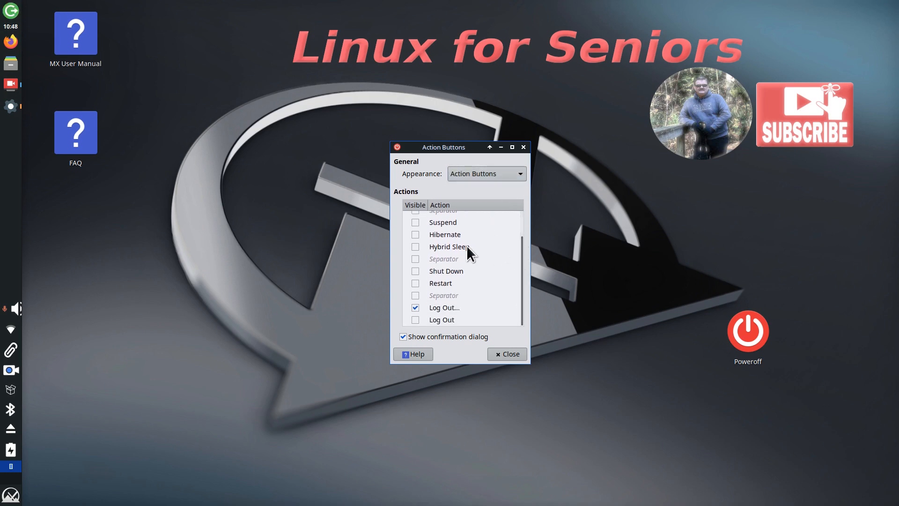
mouse_move(418, 280)
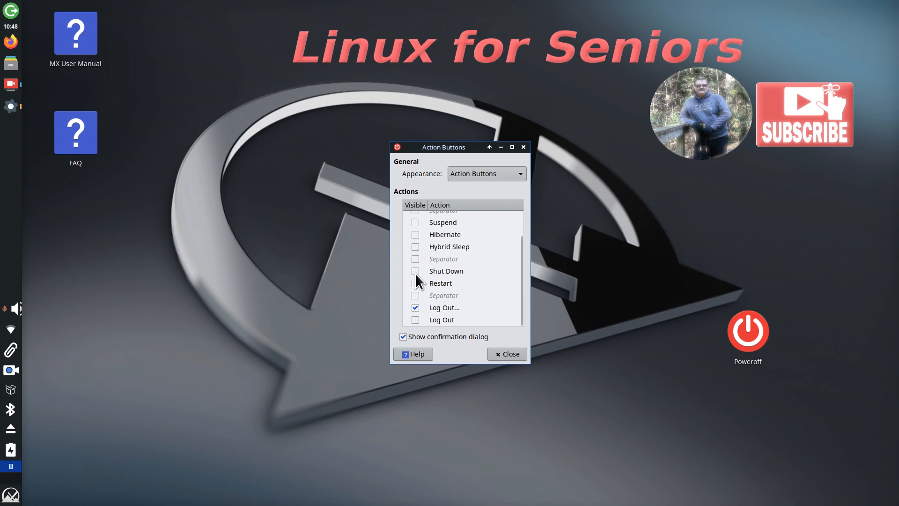
click(415, 283)
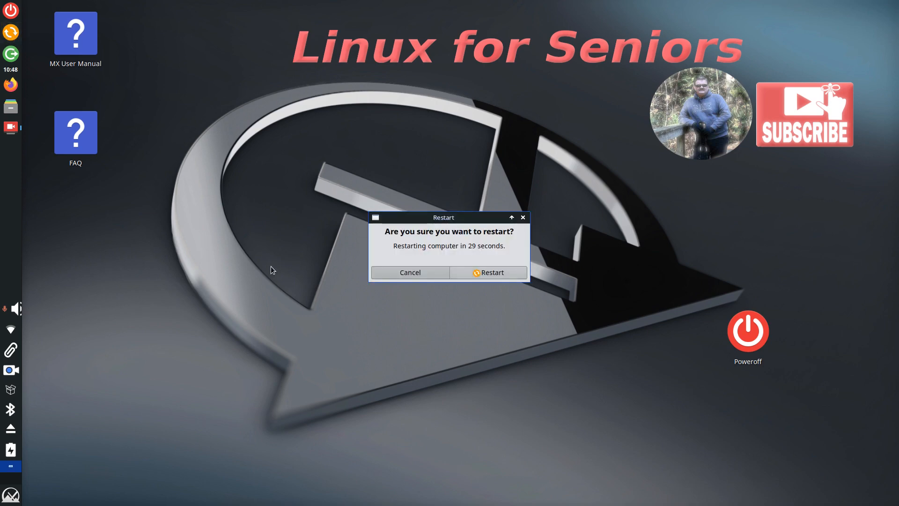
mouse_move(527, 310)
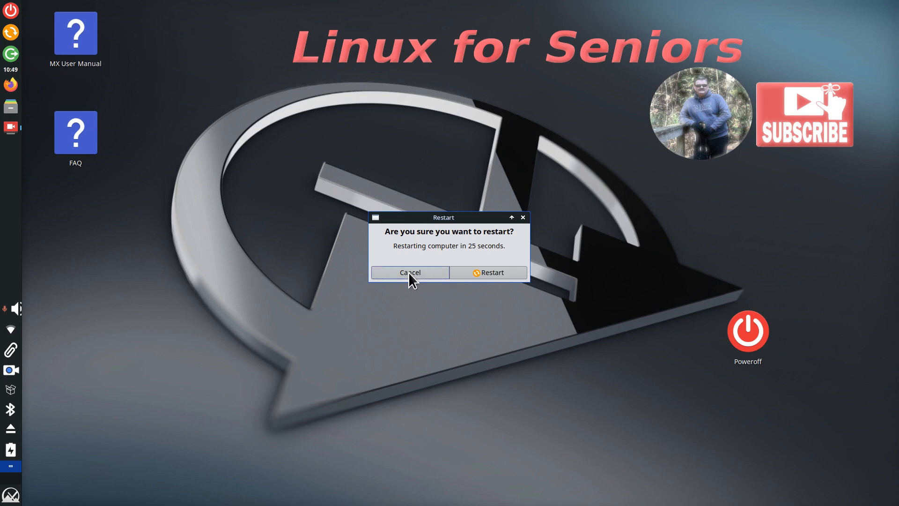
Cancel the restart confirmation triggered from the new panel button.
click(410, 272)
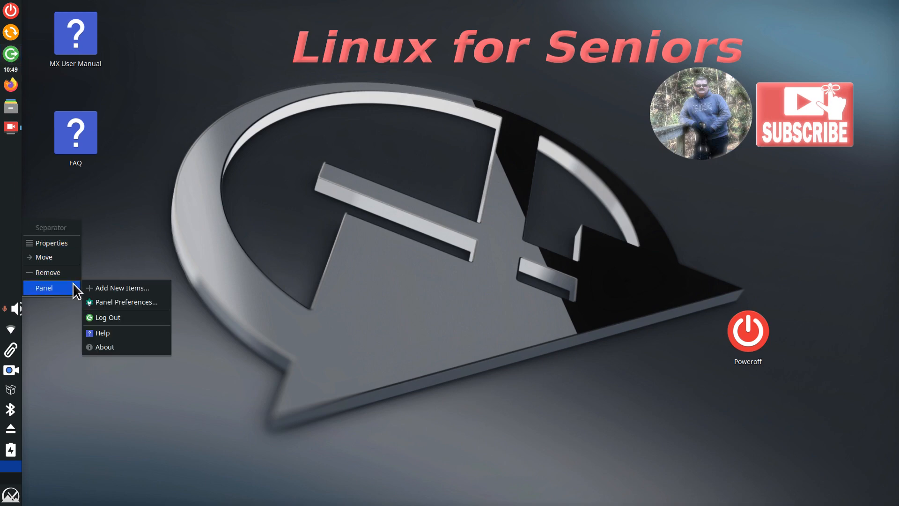
Toggle the action item between Session Menu and Action Buttons, keep buttons, then show Whisker Menu's options.
click(121, 287)
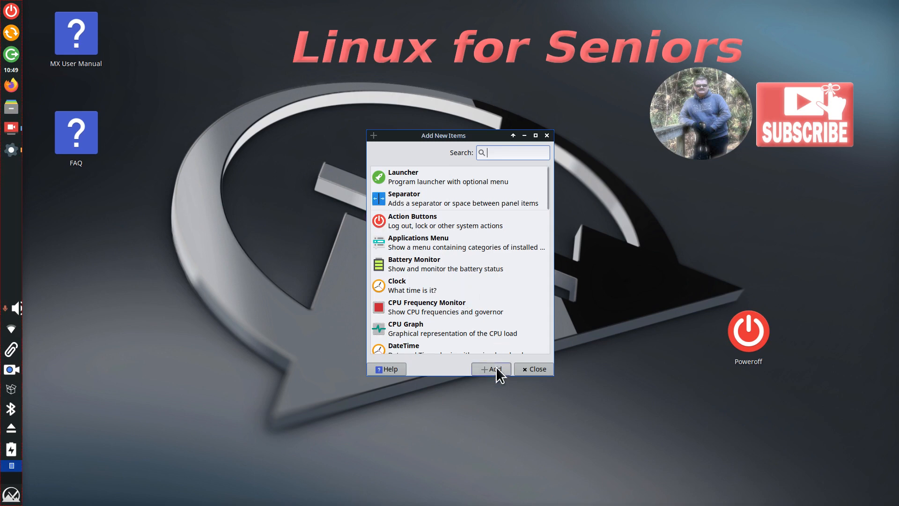
mouse_move(551, 140)
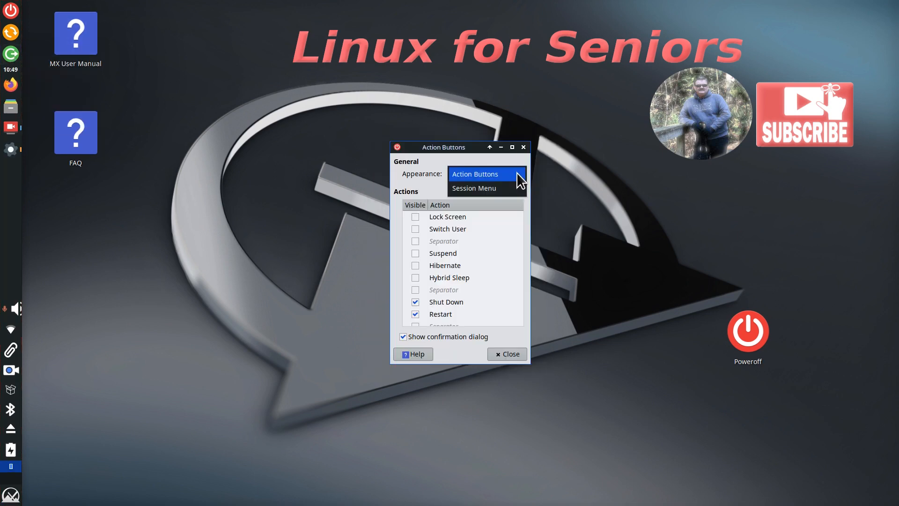
click(474, 188)
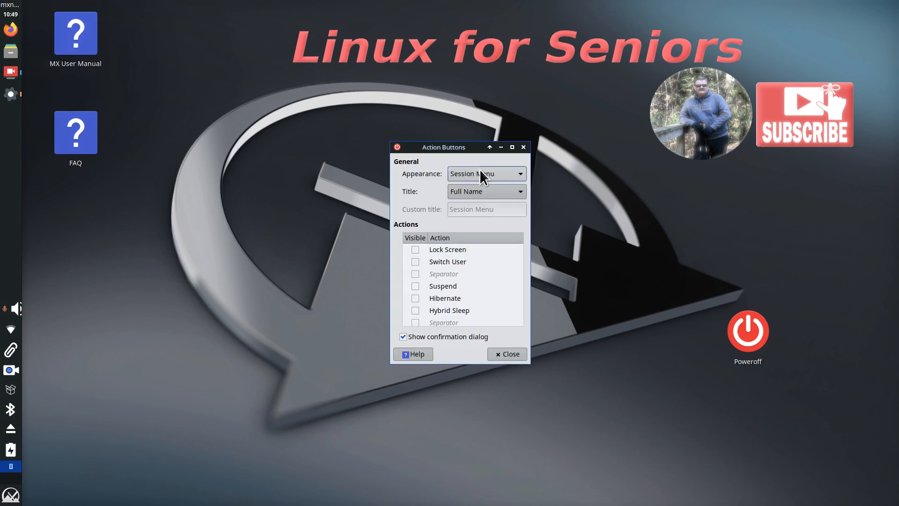
click(485, 174)
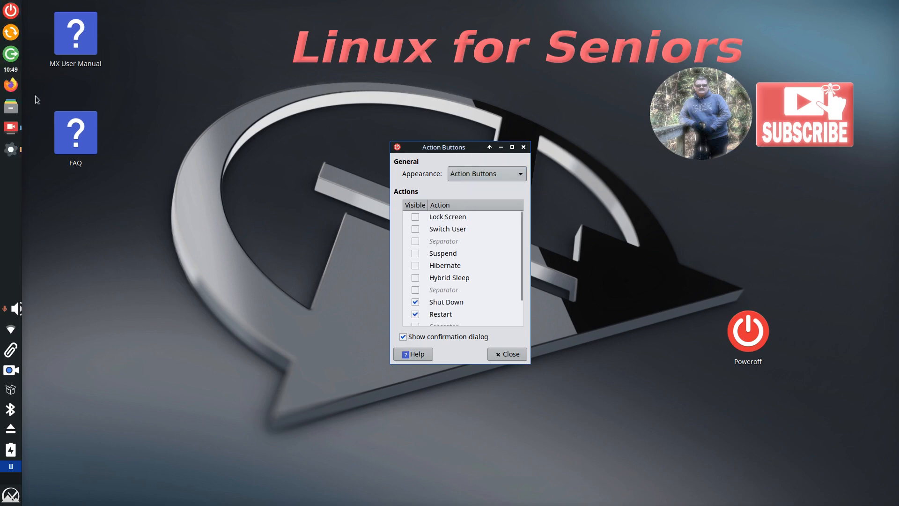
scroll(down, 3)
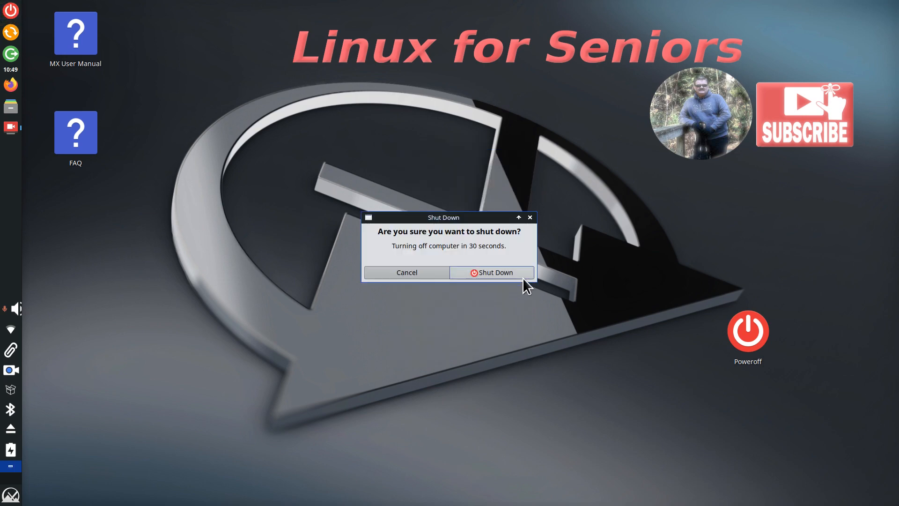
right_click(10, 496)
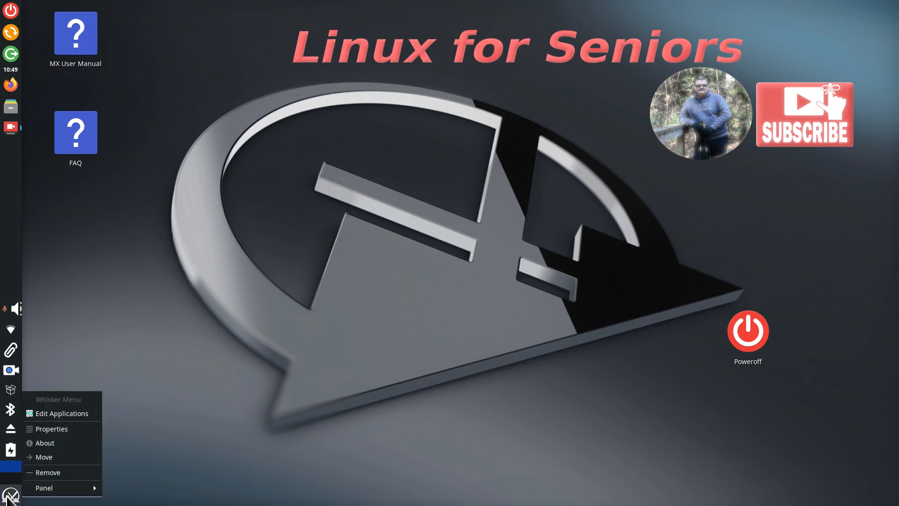
Request shut down from the Whisker Menu's power icon and cancel its confirmation.
click(52, 428)
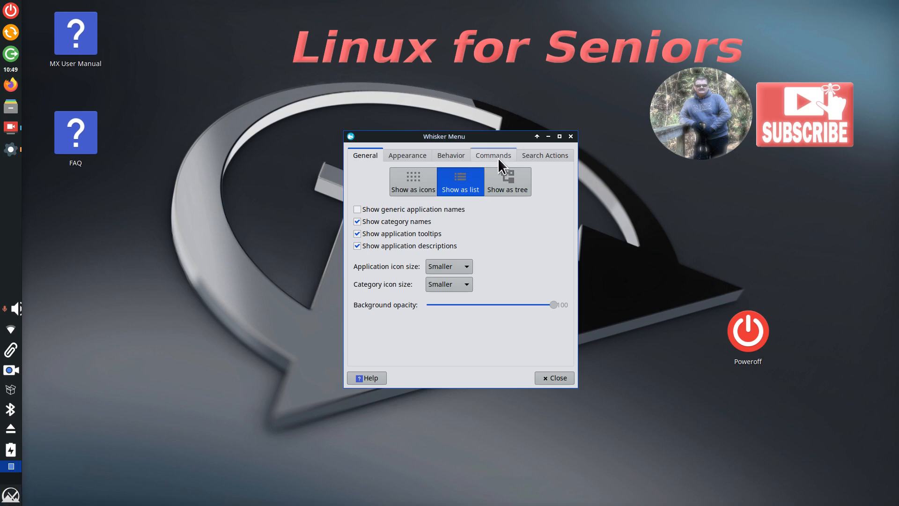
click(492, 154)
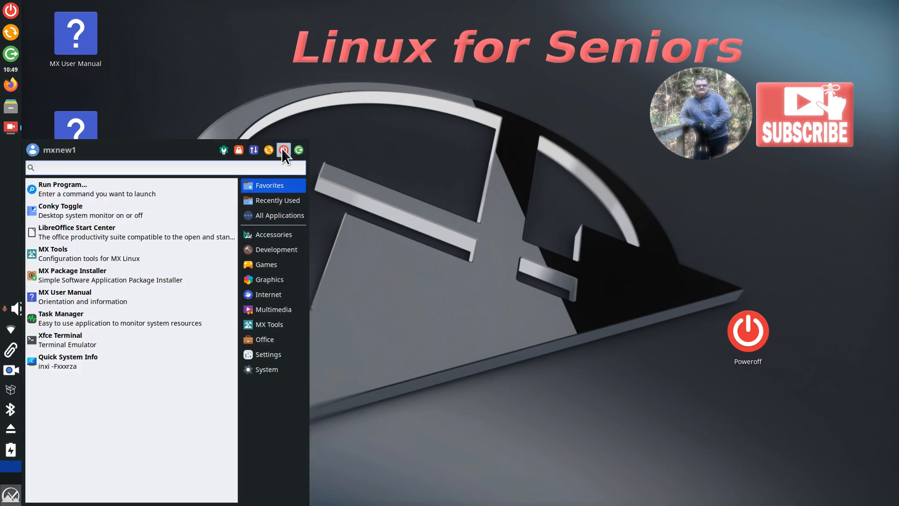
click(283, 150)
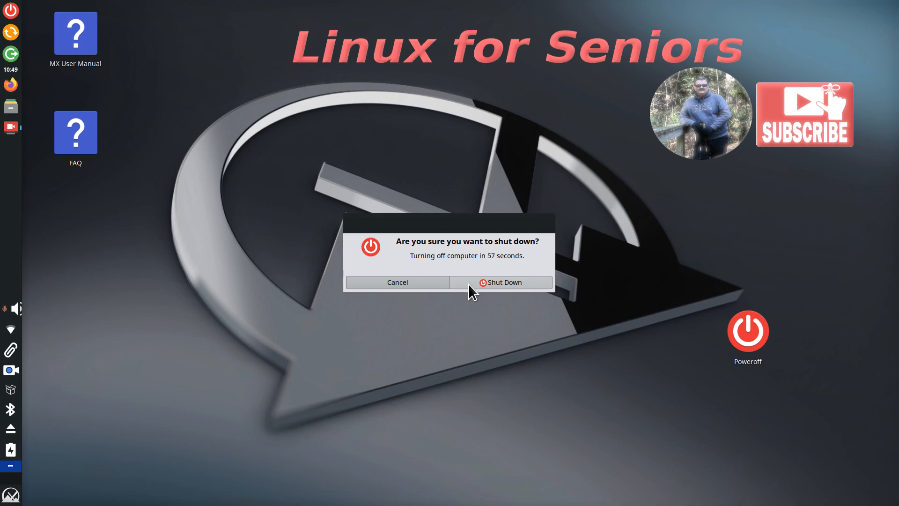
click(397, 282)
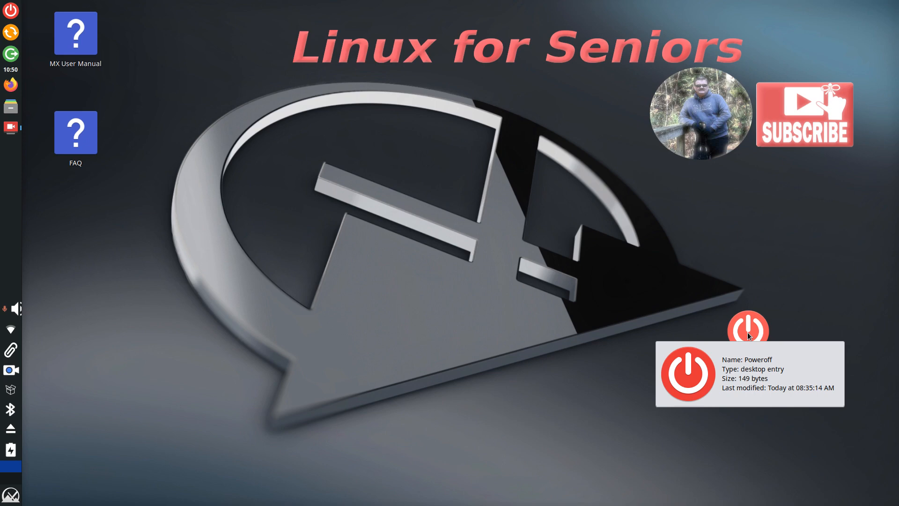
mouse_move(467, 288)
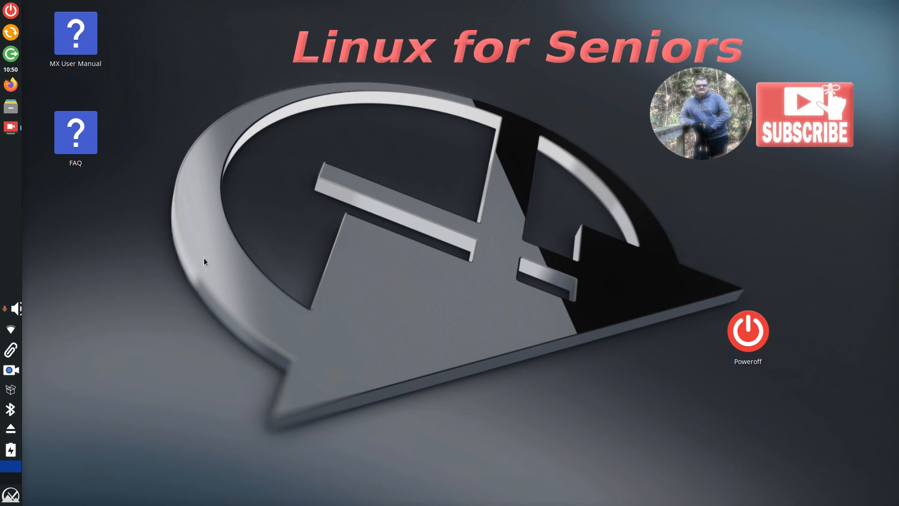
mouse_move(227, 267)
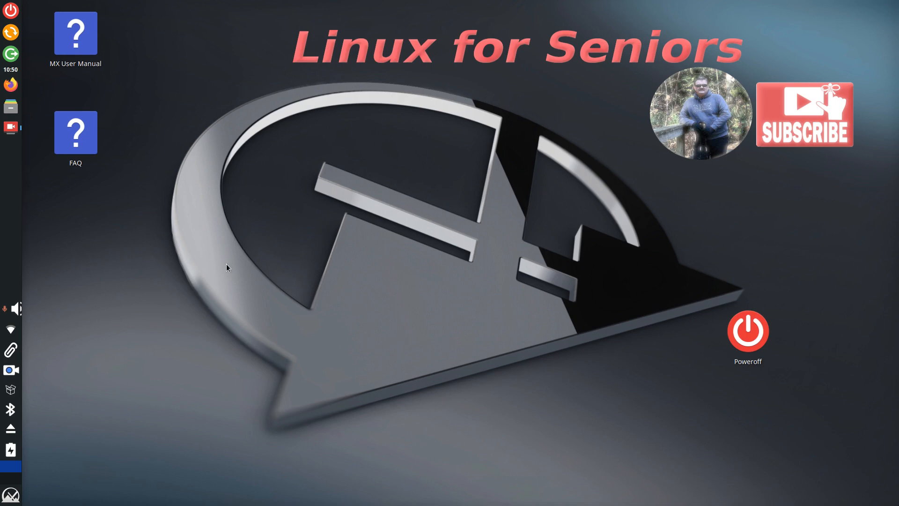
mouse_move(442, 204)
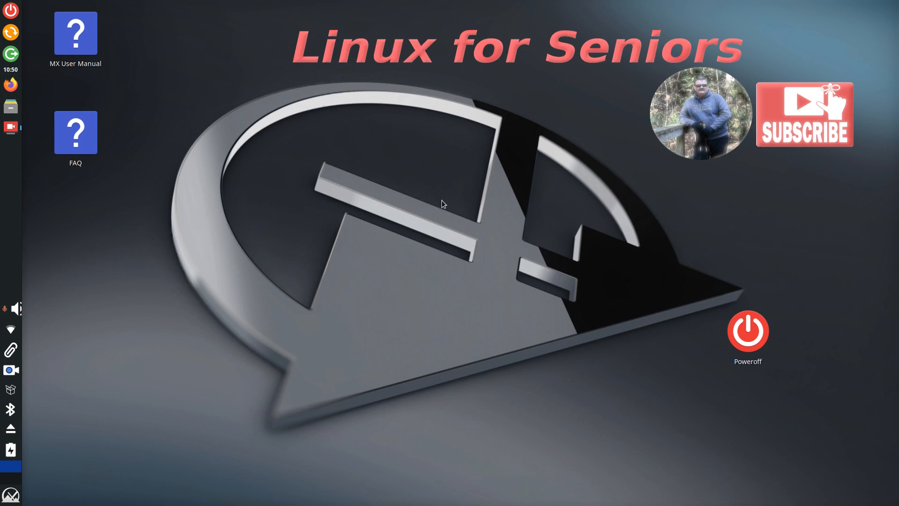
mouse_move(130, 119)
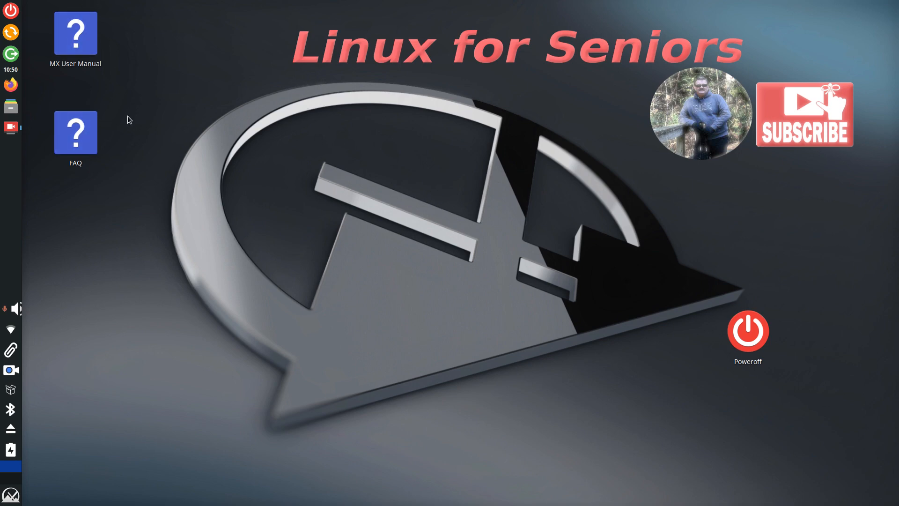
mouse_move(223, 288)
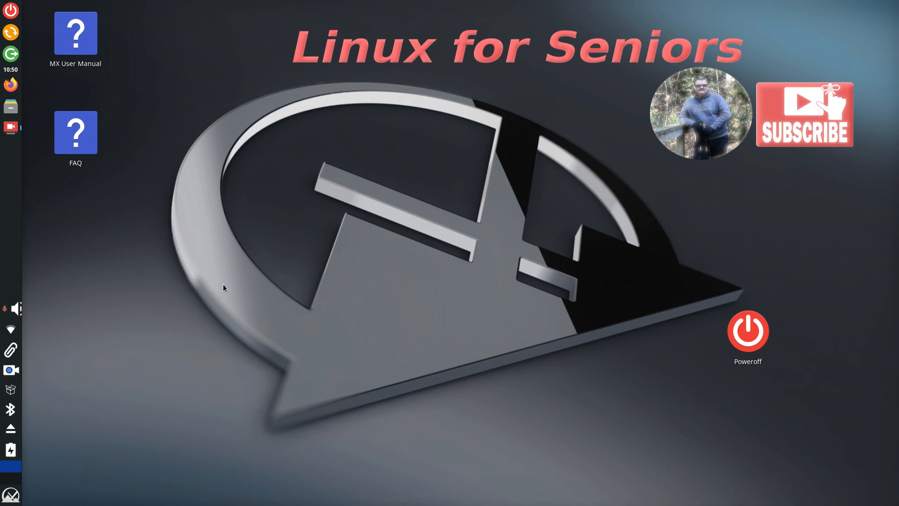
mouse_move(75, 29)
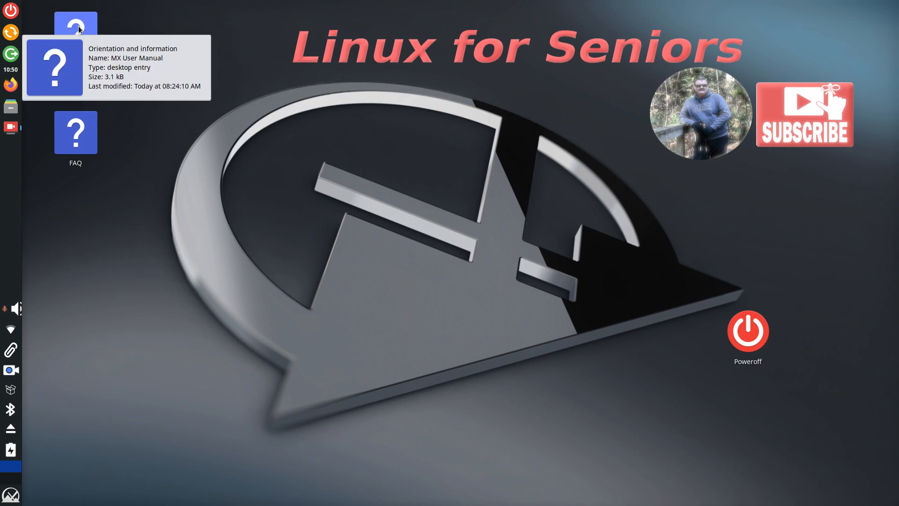
mouse_move(342, 255)
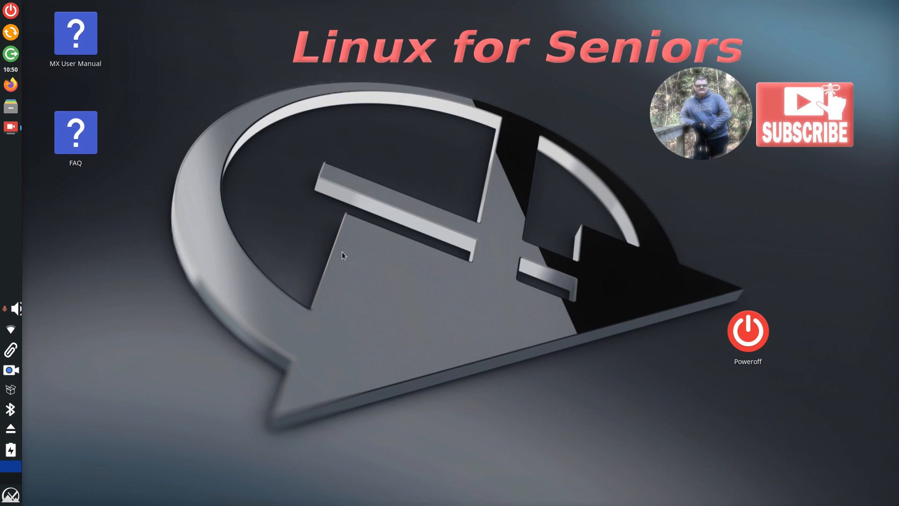
mouse_move(486, 288)
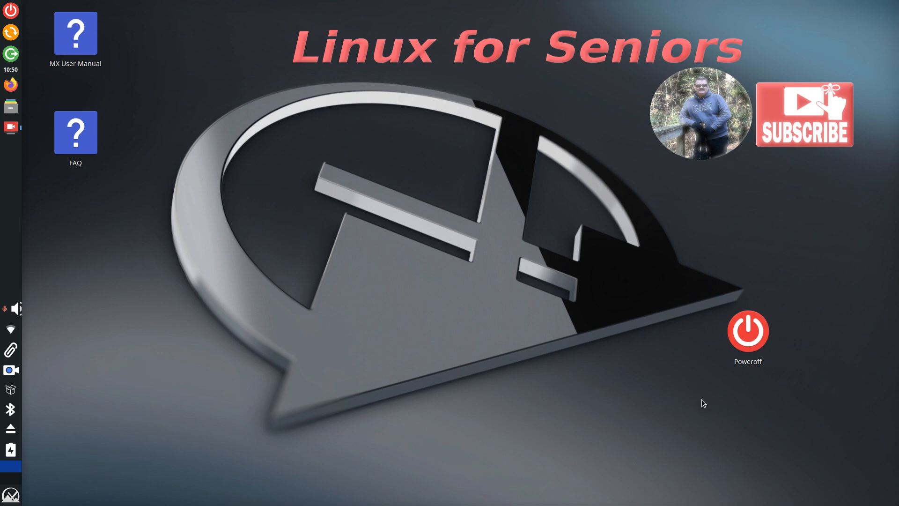
mouse_move(854, 441)
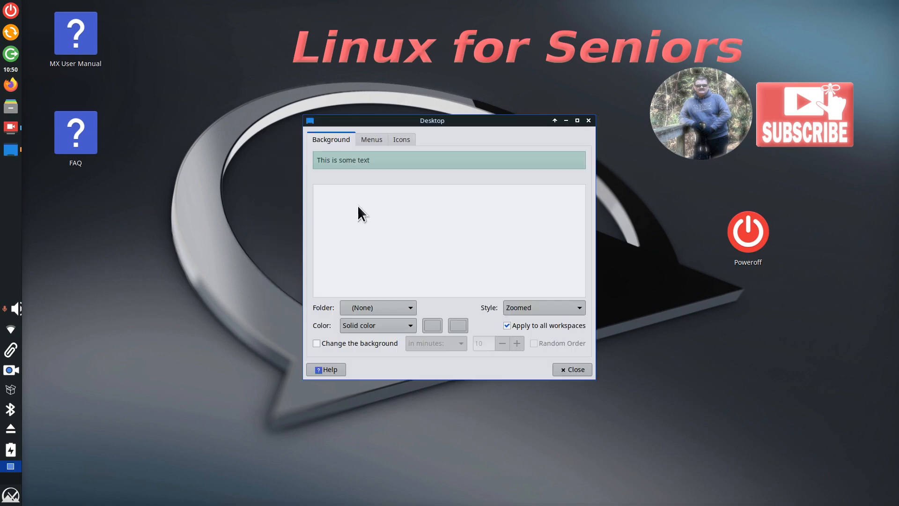
Toggle single-click activation for desktop icons off again and close the Desktop settings.
click(402, 139)
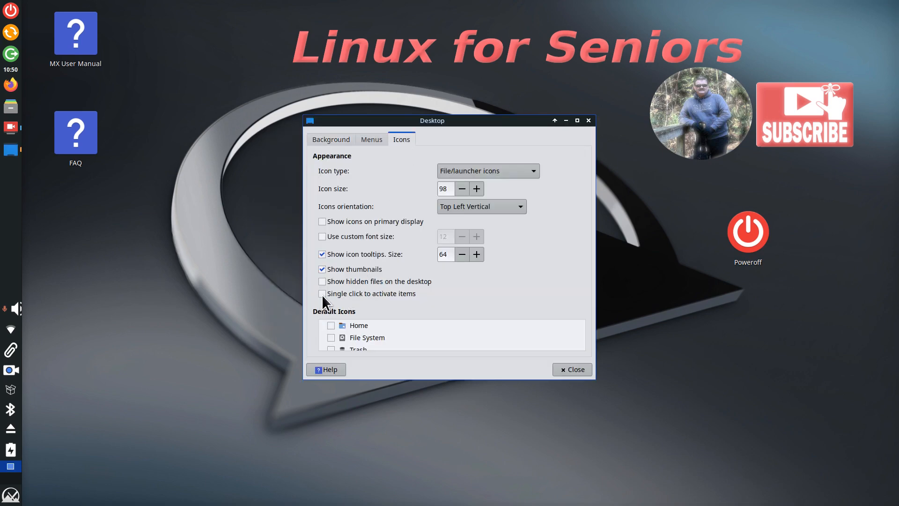
click(322, 293)
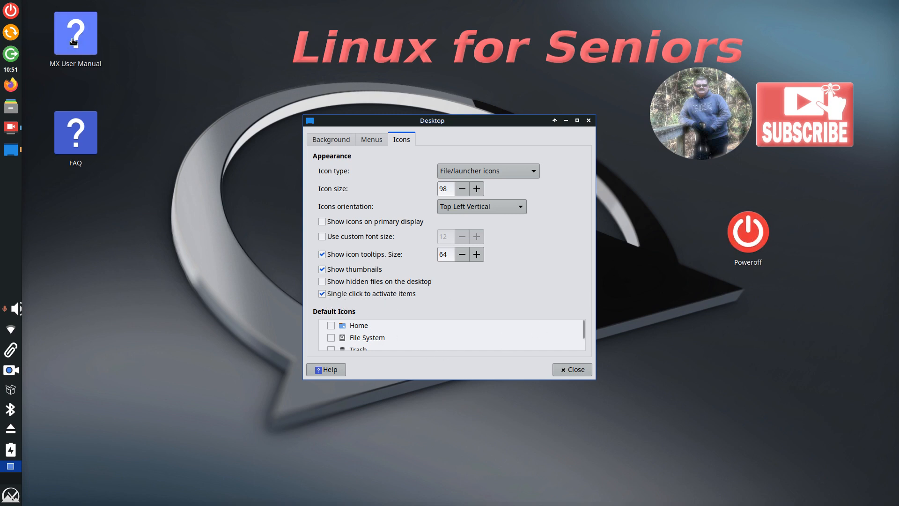
mouse_move(367, 208)
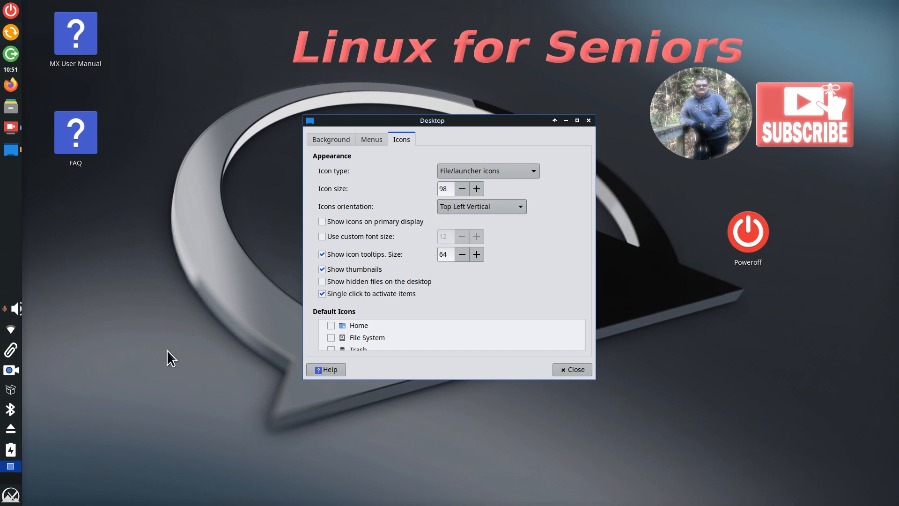
mouse_move(324, 303)
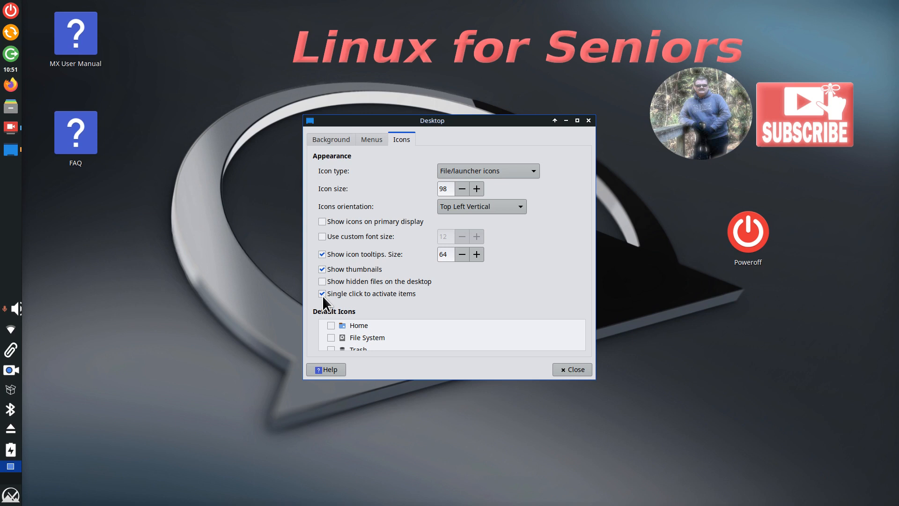
click(321, 293)
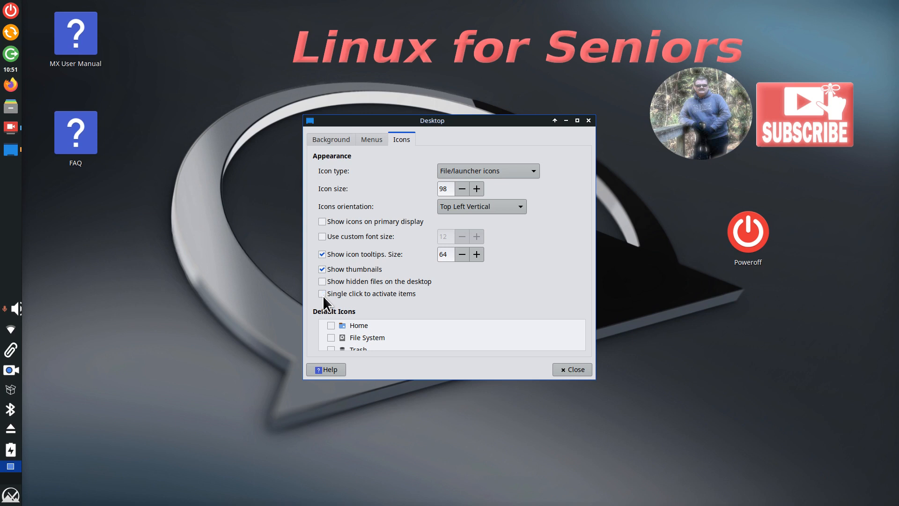
mouse_move(757, 241)
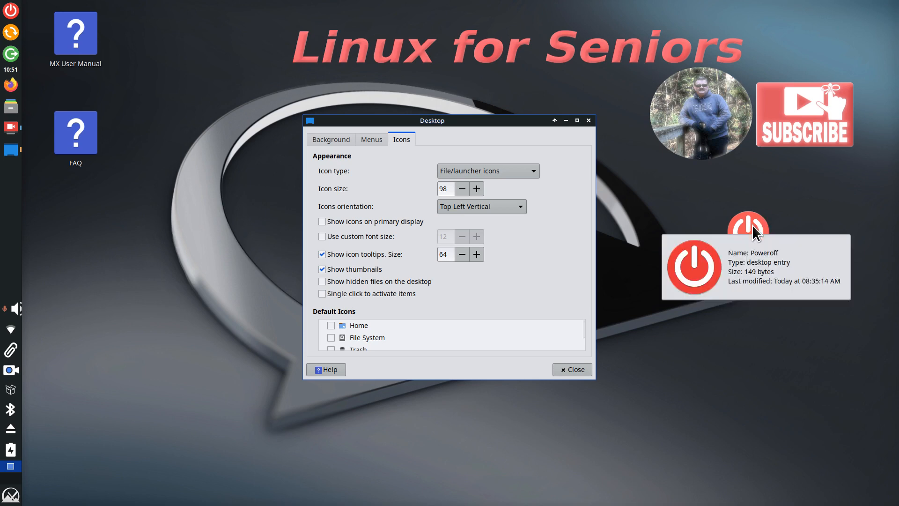
mouse_move(9, 106)
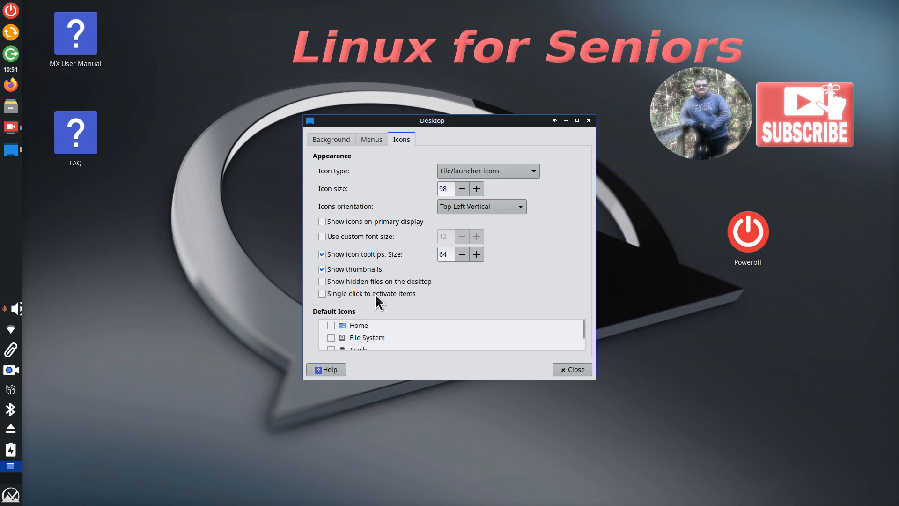
mouse_move(774, 254)
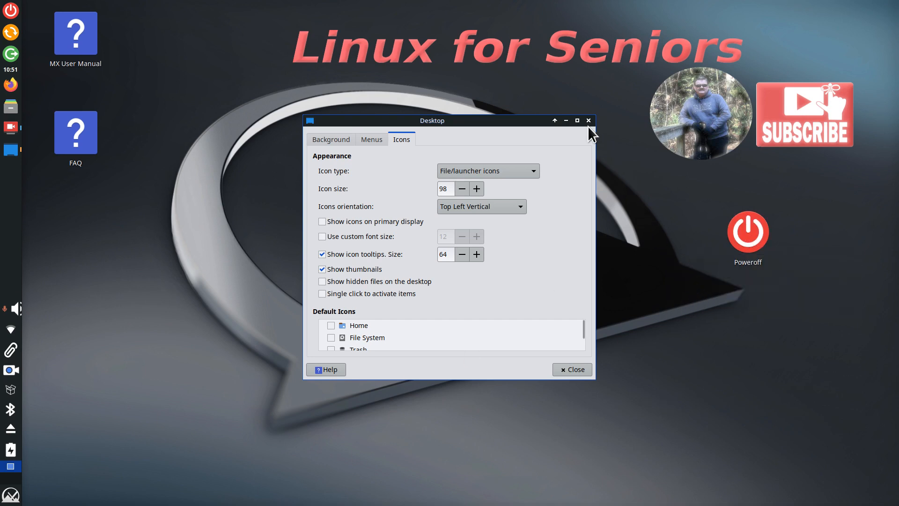
click(589, 121)
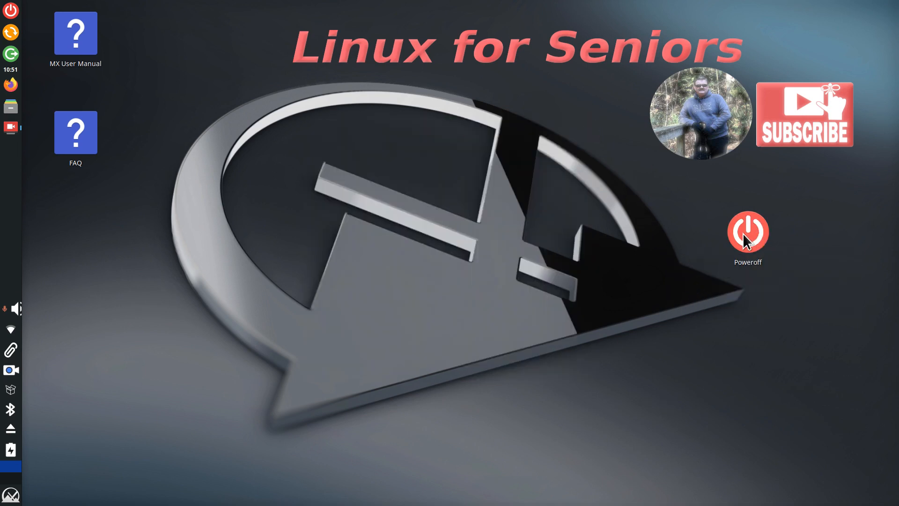
mouse_move(730, 251)
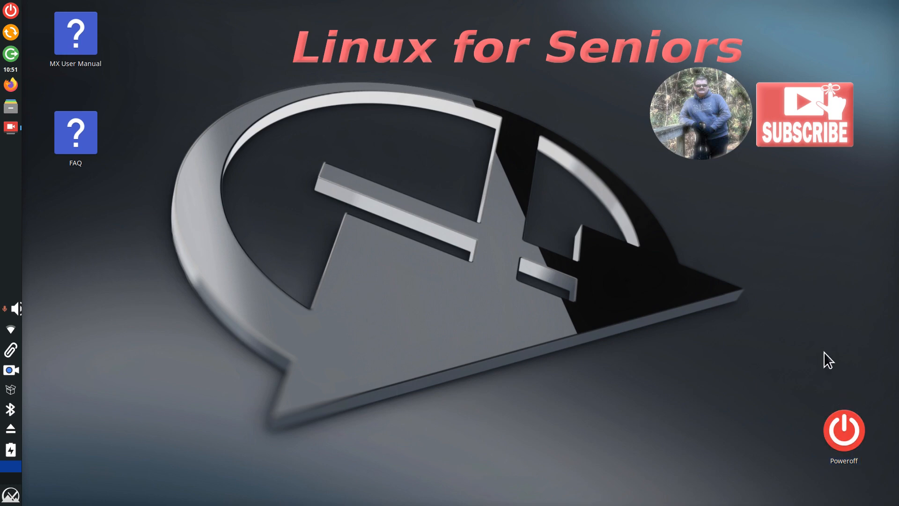
mouse_move(373, 387)
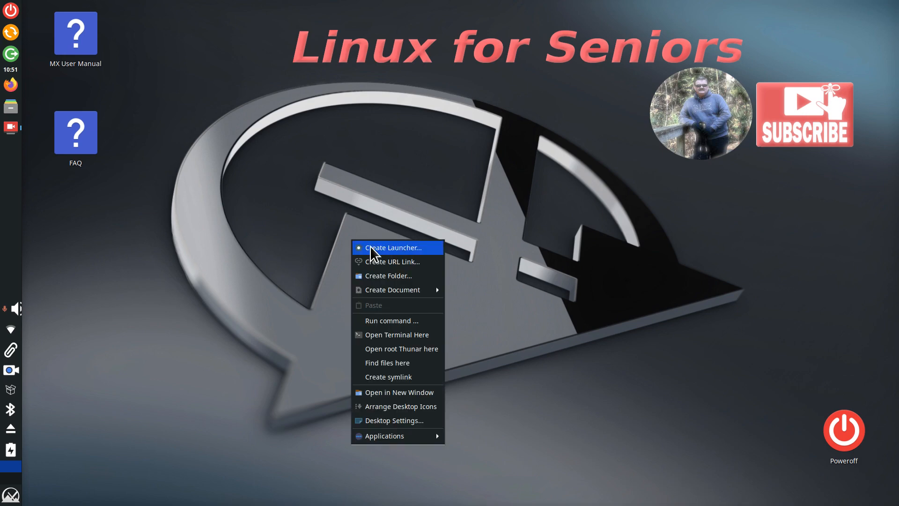
Create a desktop launcher named P with command sudo poweroff.
click(392, 247)
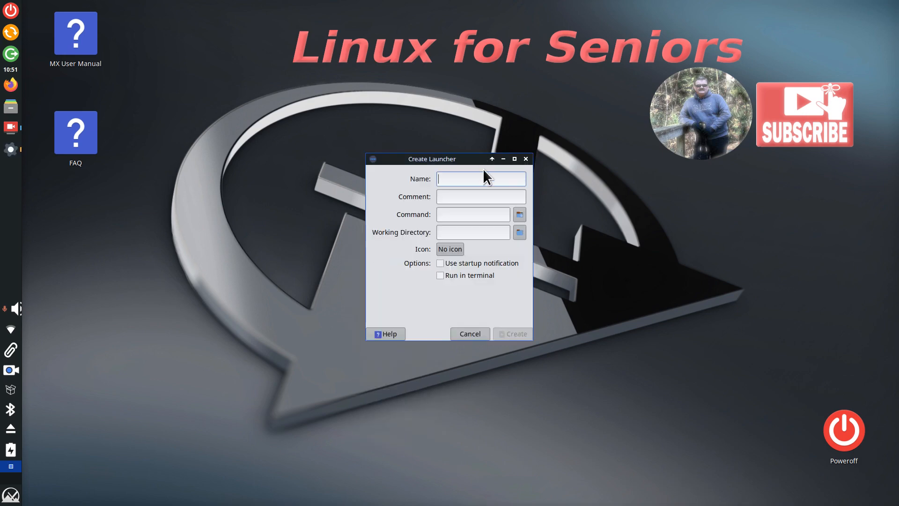
mouse_move(397, 297)
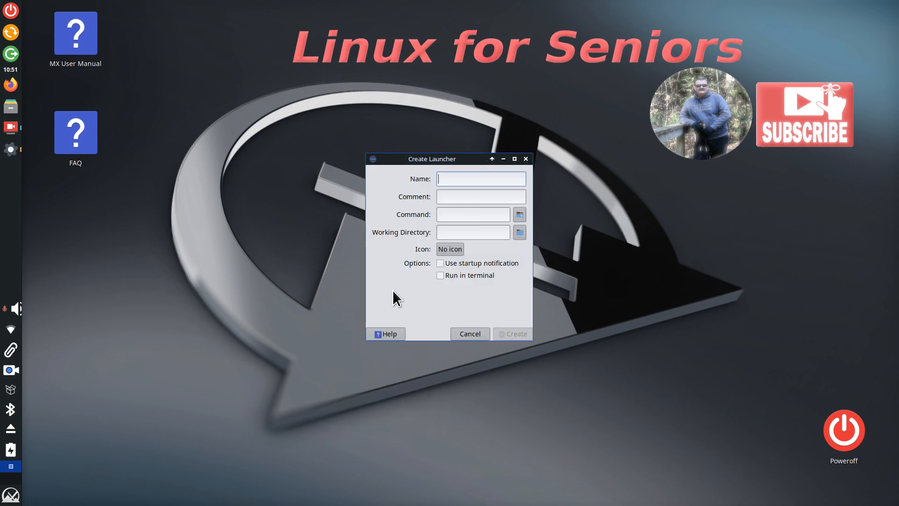
text(P)
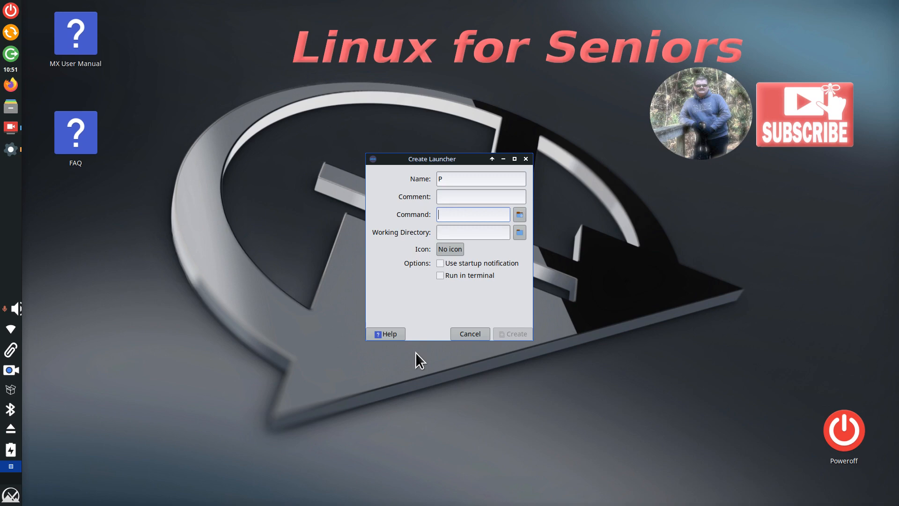
mouse_move(434, 429)
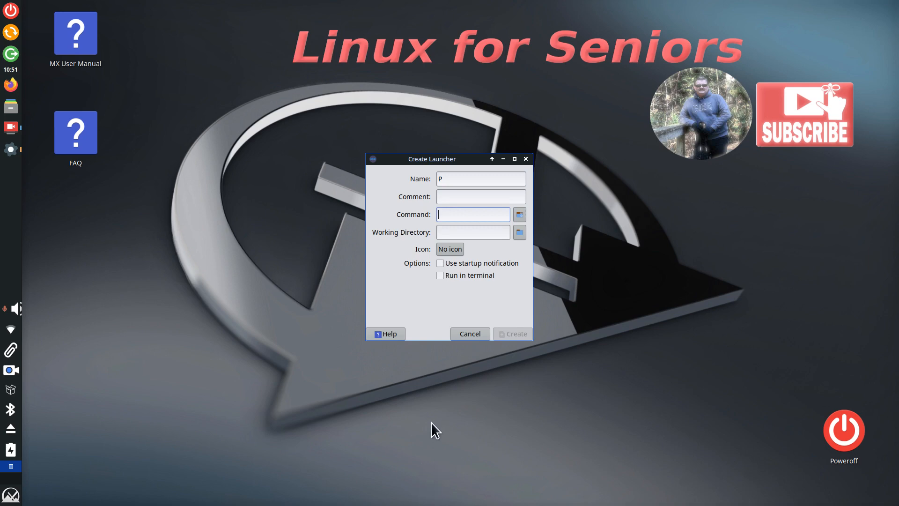
mouse_move(441, 445)
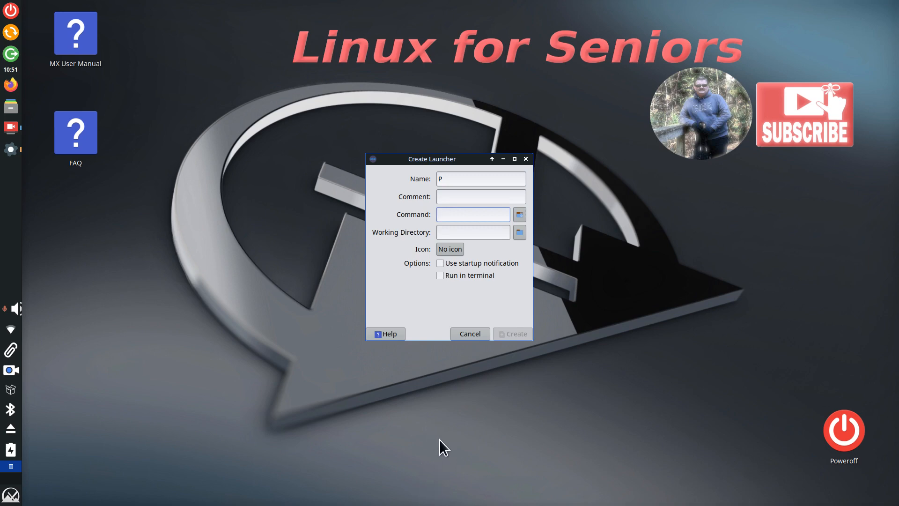
click(472, 213)
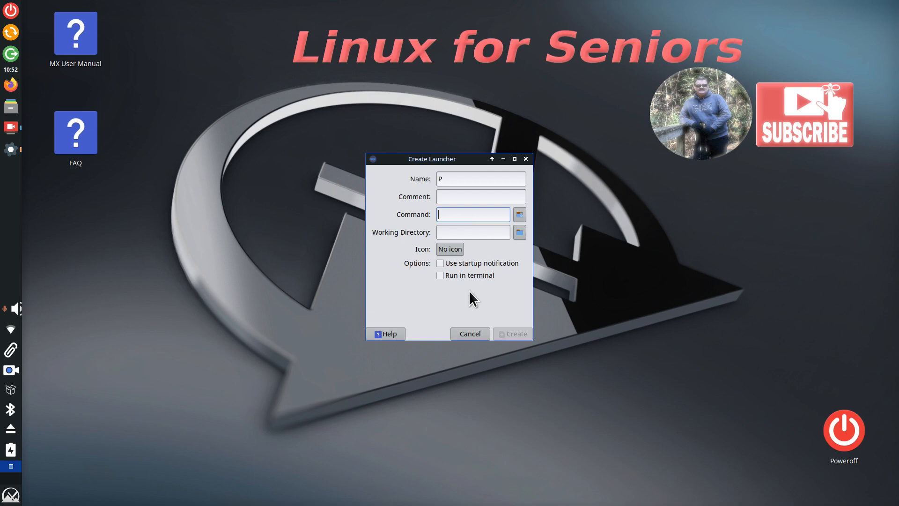
text(su)
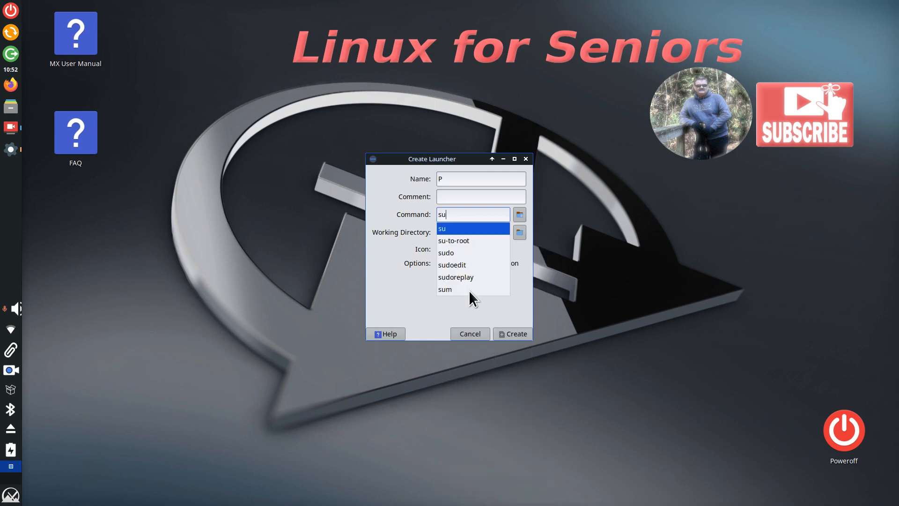
click(445, 252)
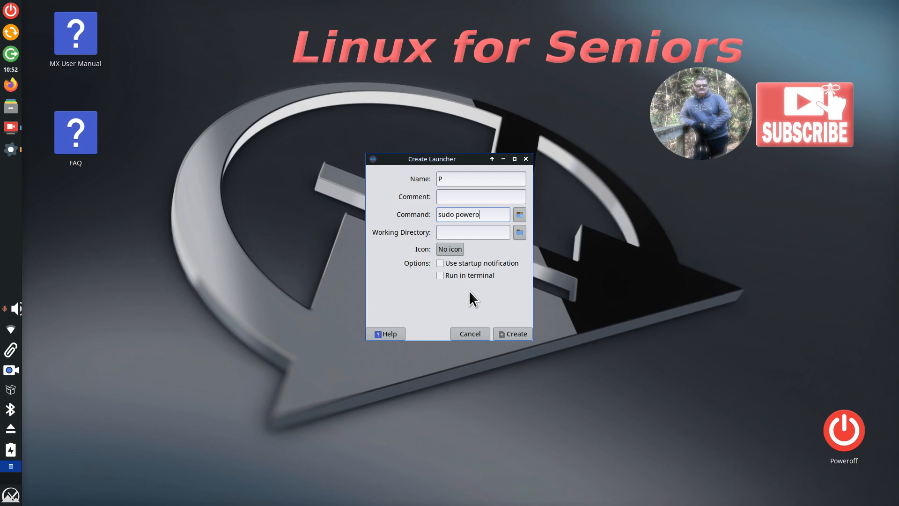
text(ff)
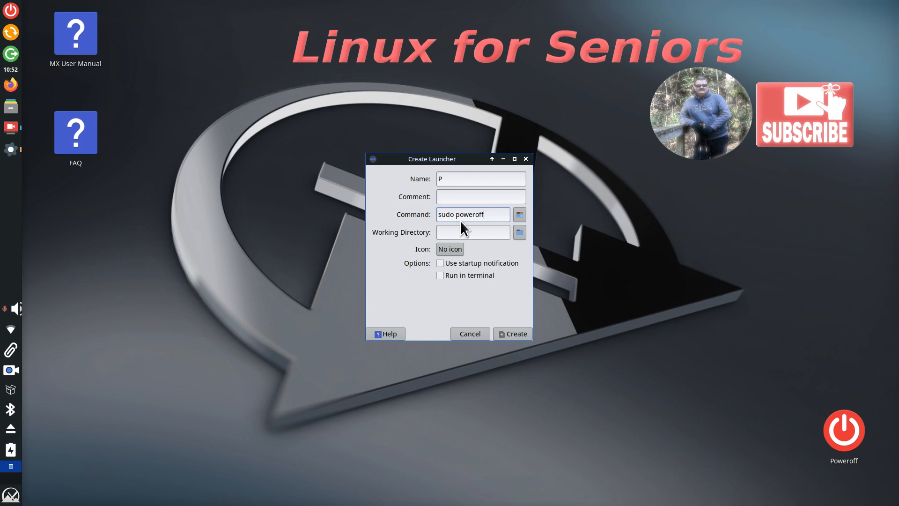
mouse_move(465, 230)
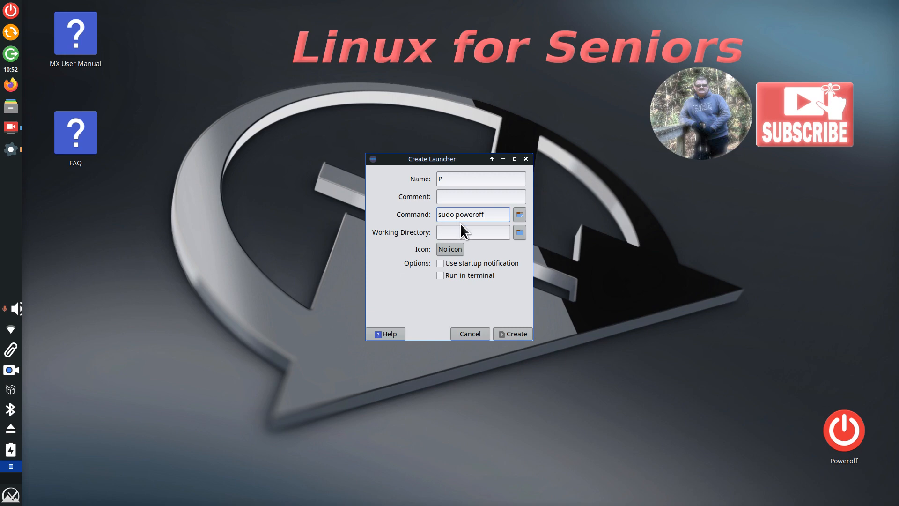
mouse_move(496, 100)
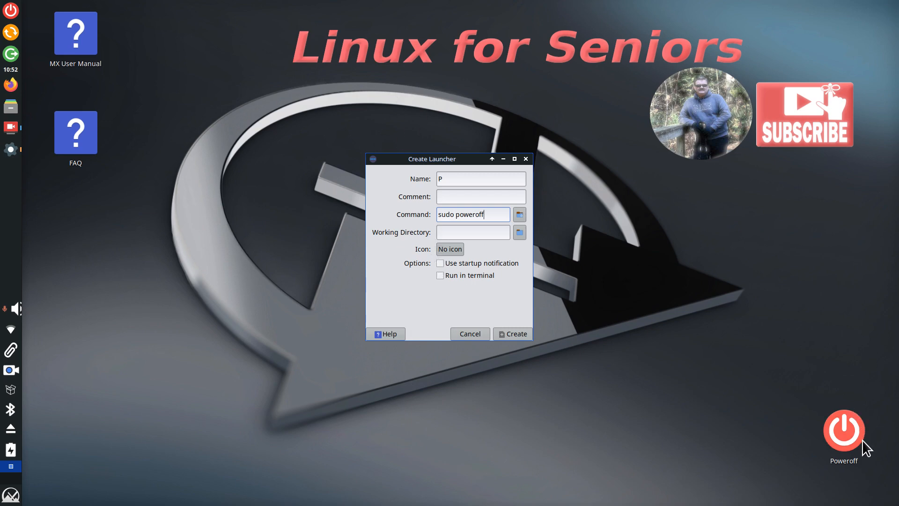
mouse_move(475, 318)
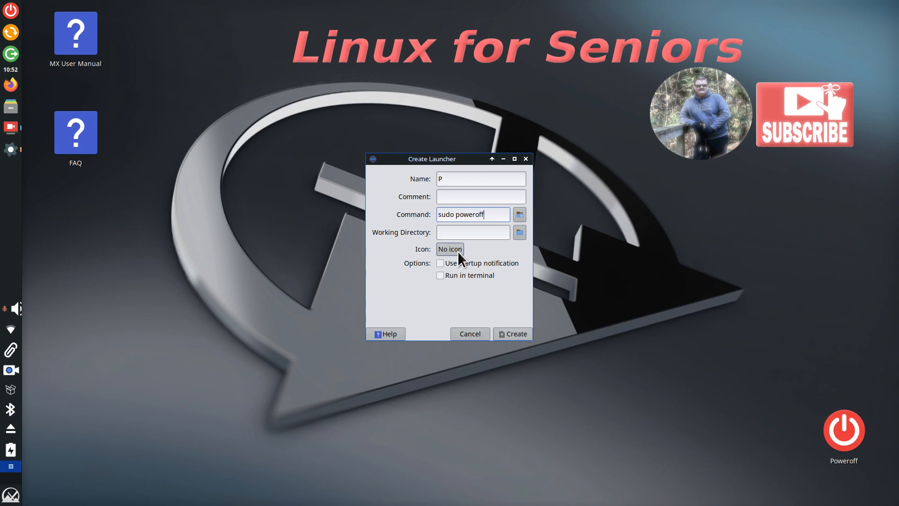
mouse_move(510, 333)
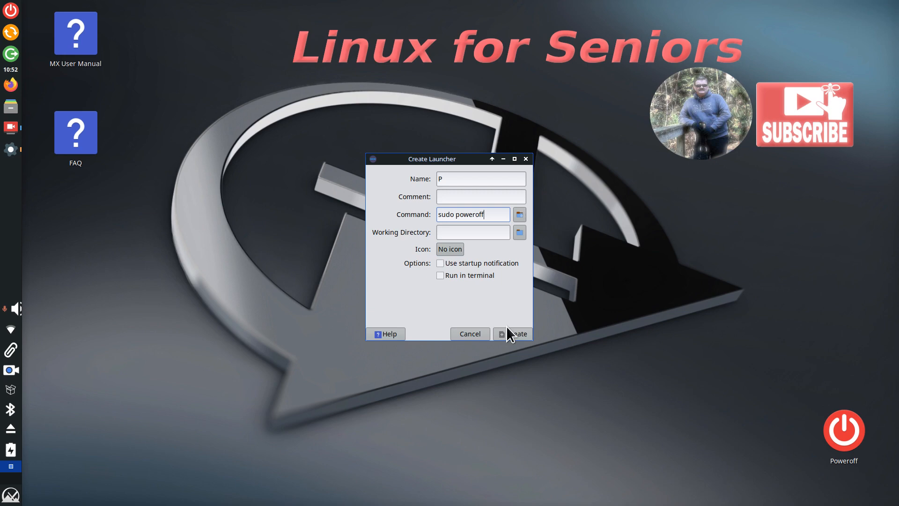
click(516, 333)
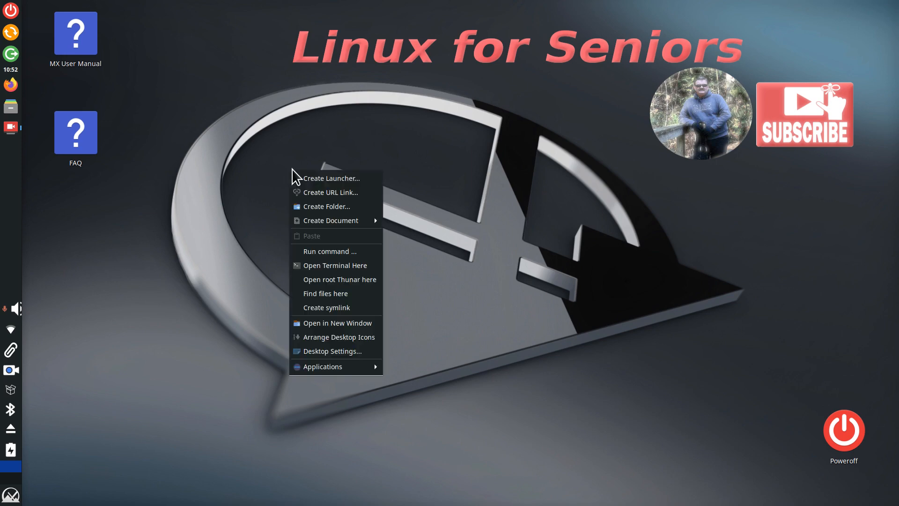
Start a second launcher named P with a sudo command and move to choosing its icon.
click(331, 178)
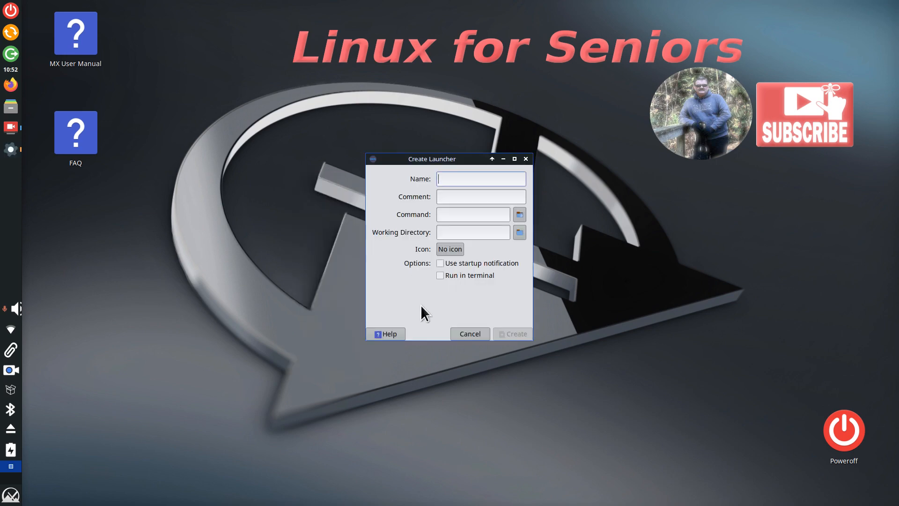
text(P)
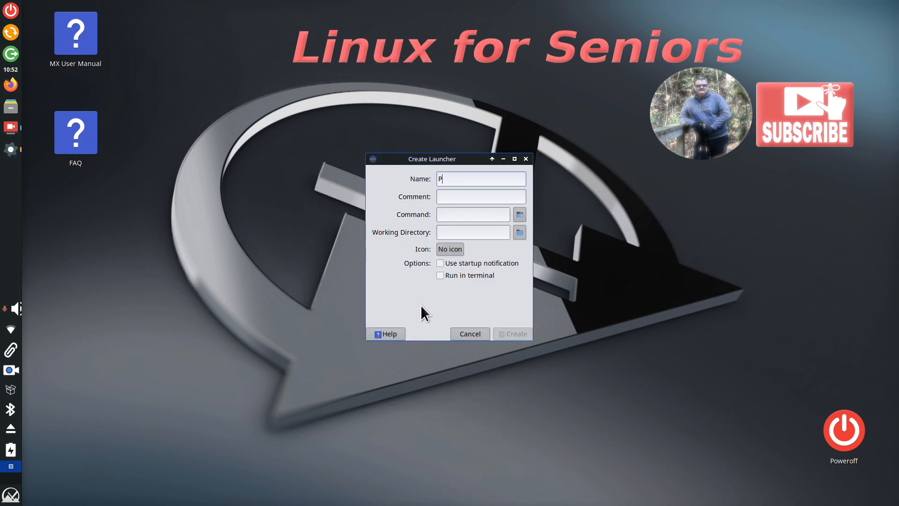
click(472, 214)
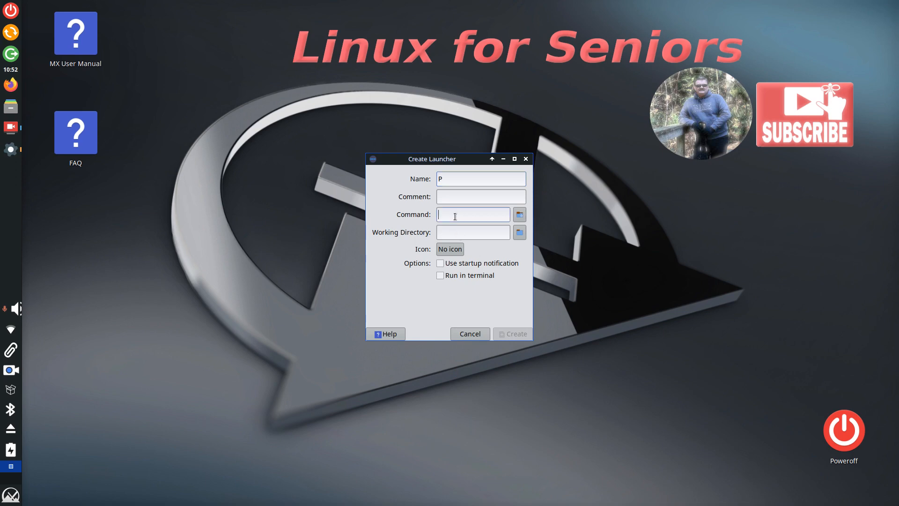
text(sudo poweroff)
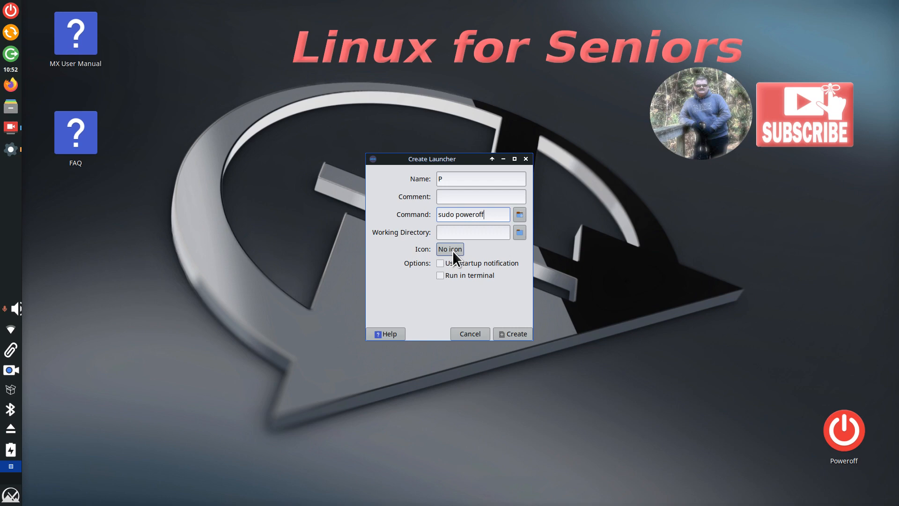
click(450, 249)
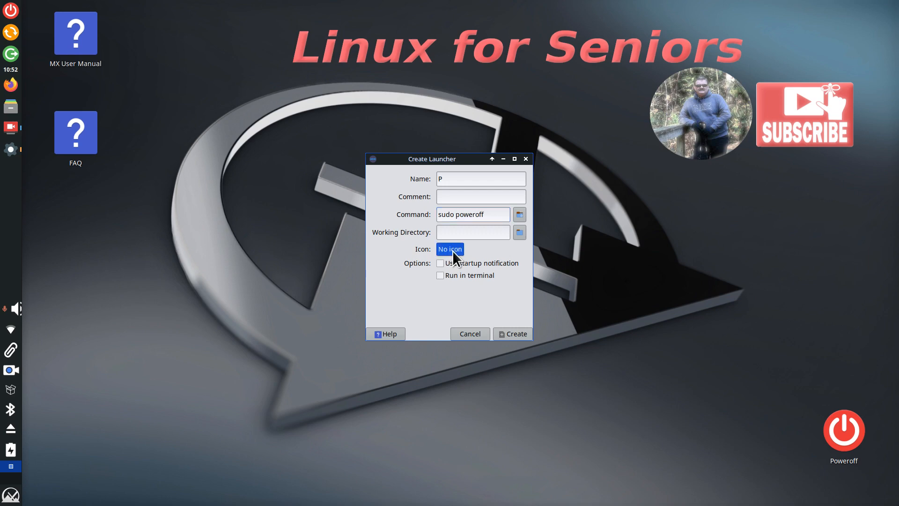
Pick the red power icon by searching 'shu' in All Icons and create the launcher.
click(450, 249)
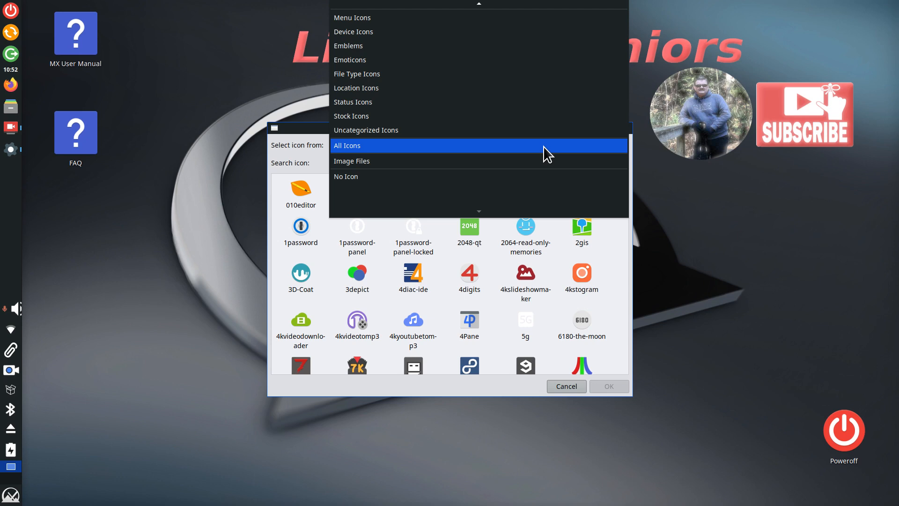
click(346, 146)
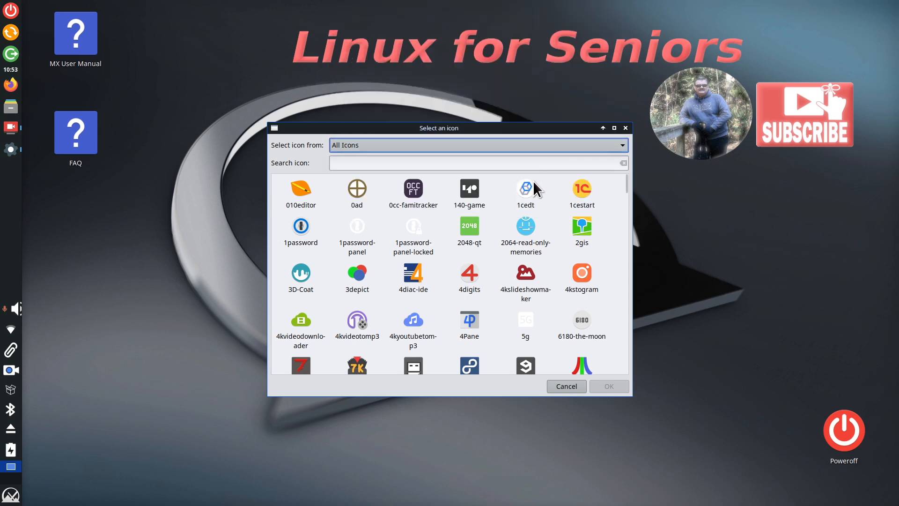
click(476, 162)
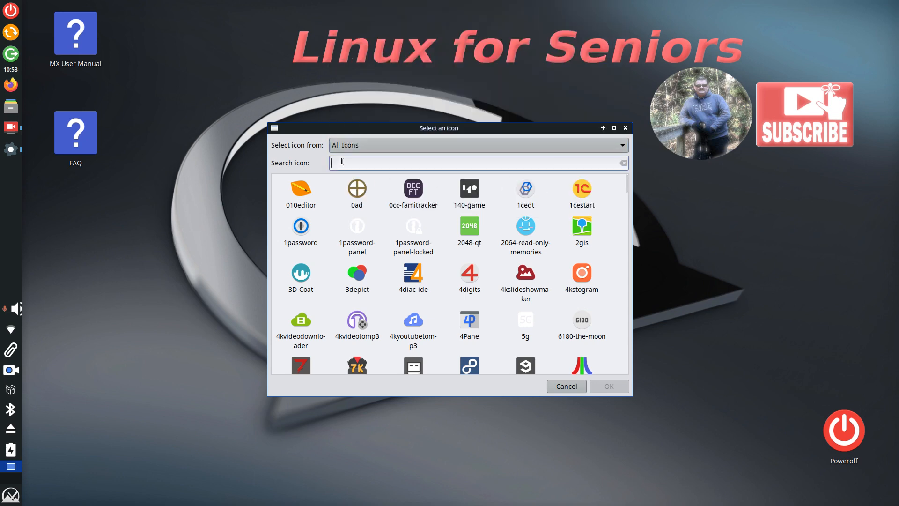
text(shu)
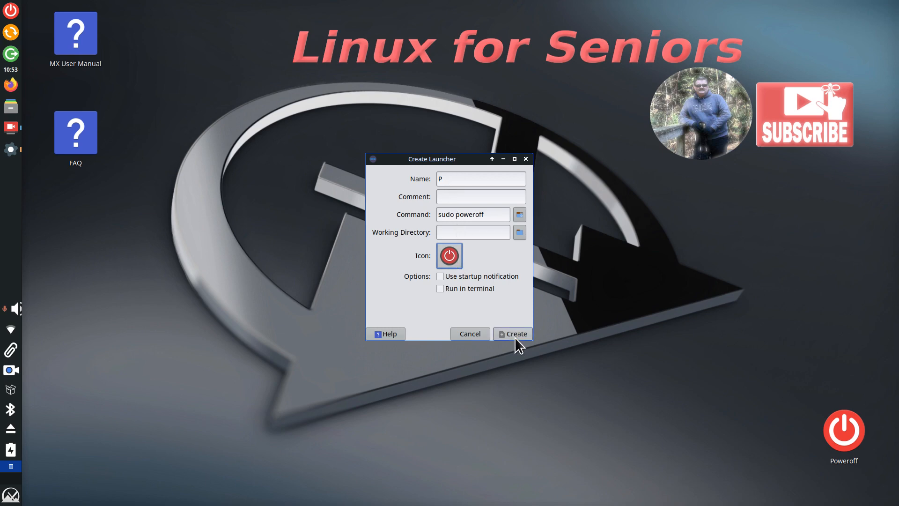
click(511, 333)
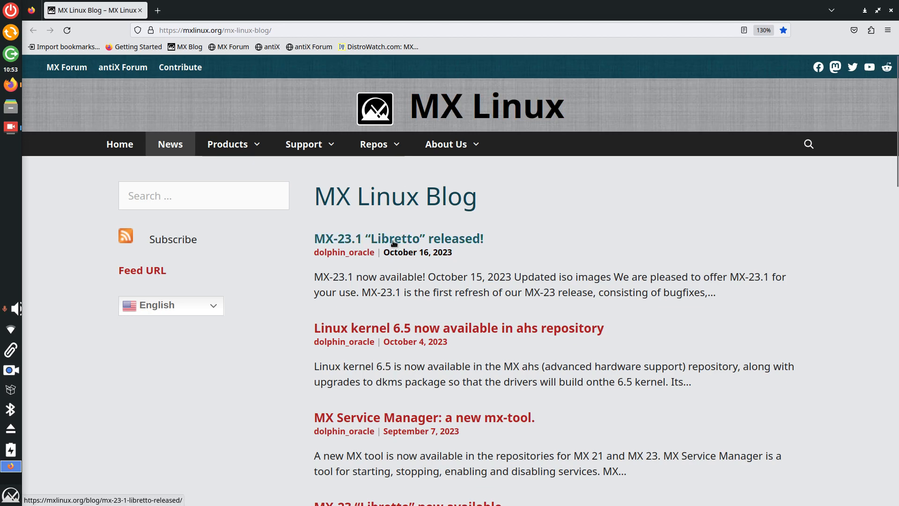
Read through the MX-23.1 “Libretto” release announcement.
click(398, 238)
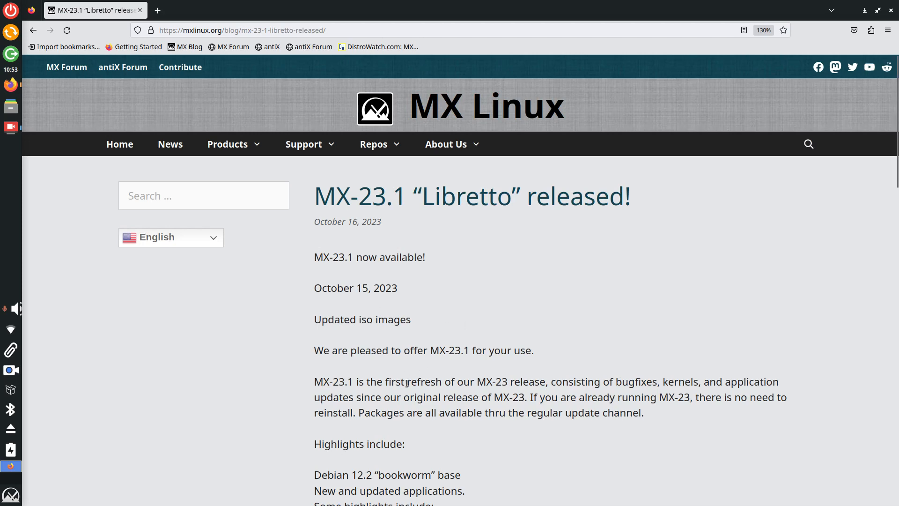
scroll(down, 3)
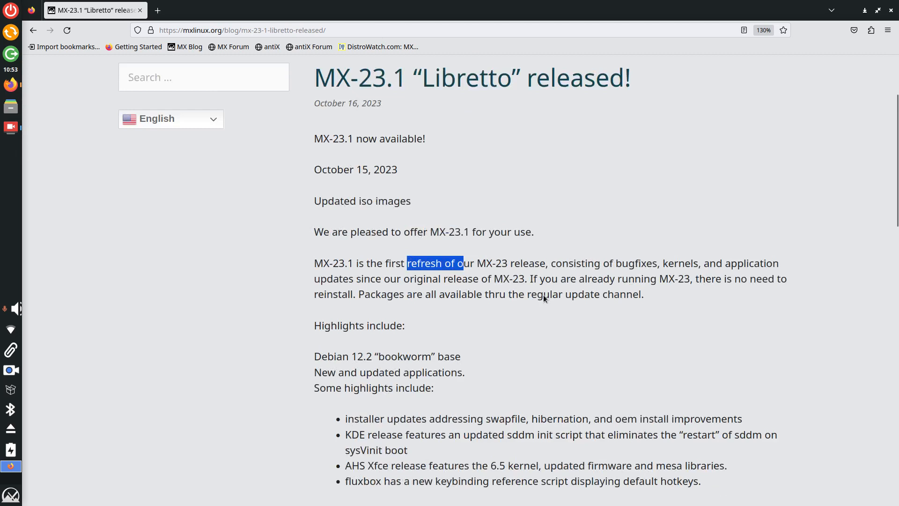
scroll(down, 3)
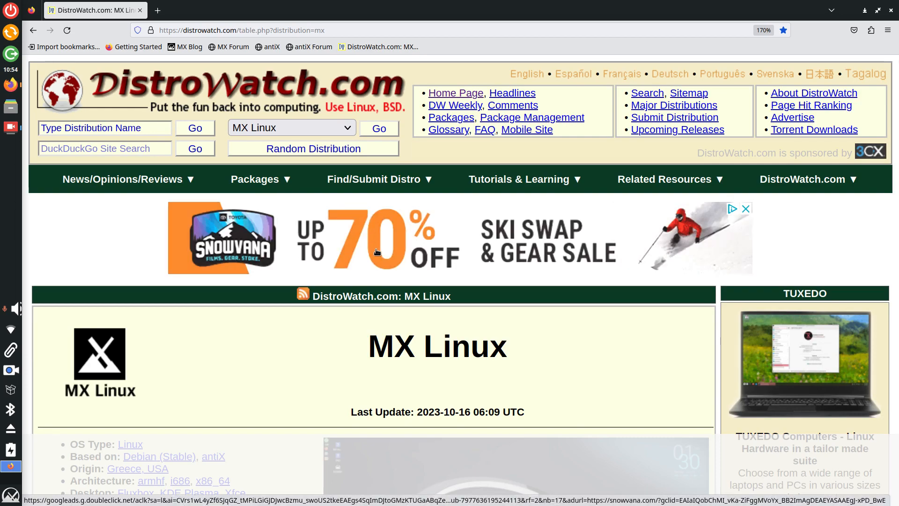
scroll(down, 3)
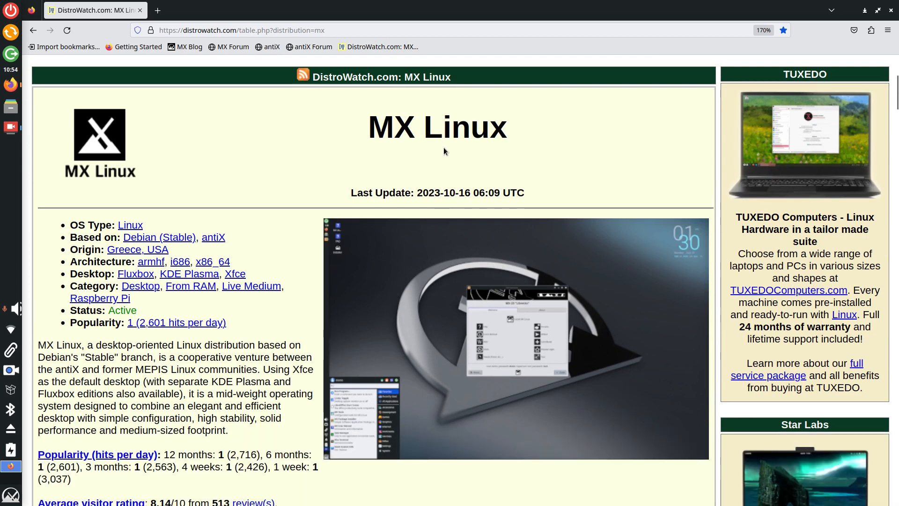
mouse_move(124, 252)
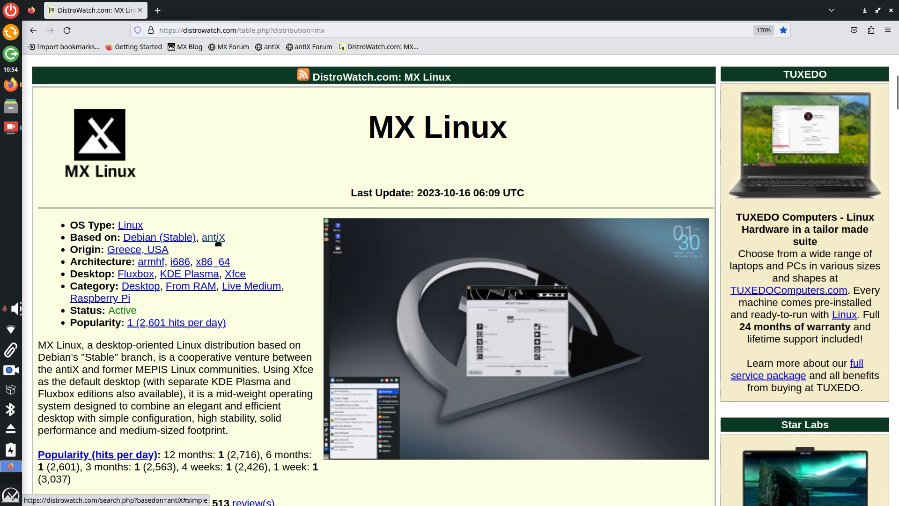
mouse_move(261, 246)
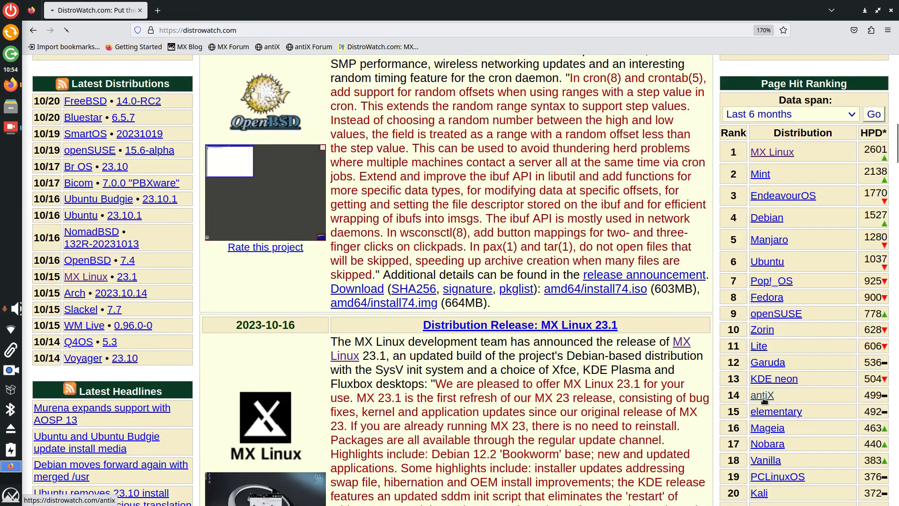
click(762, 394)
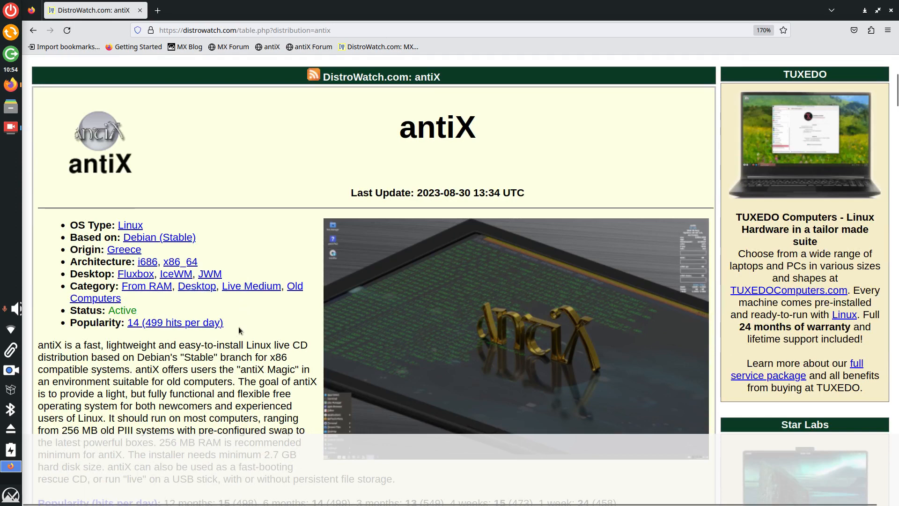
click(210, 274)
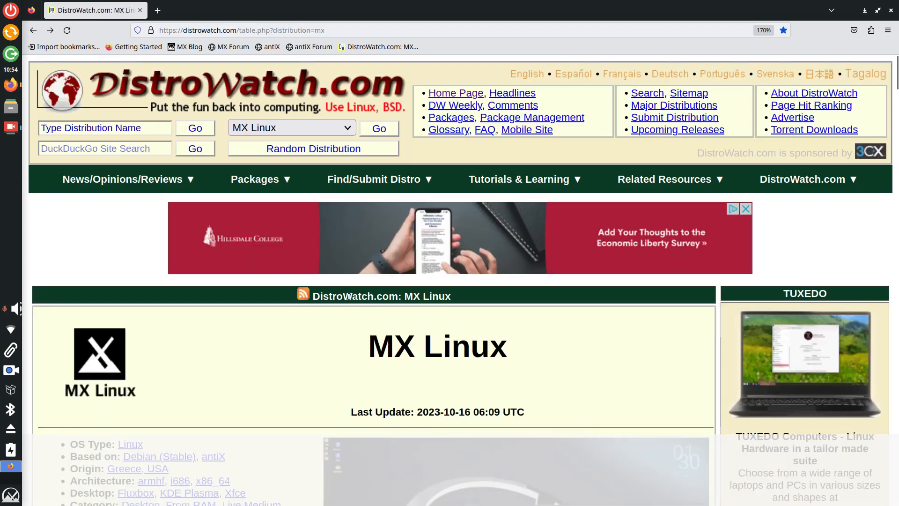
scroll(down, 3)
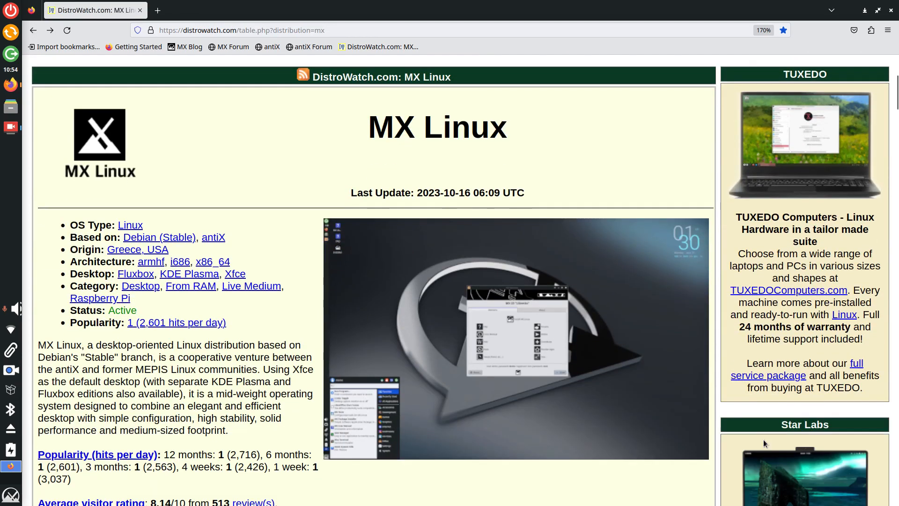
scroll(down, 3)
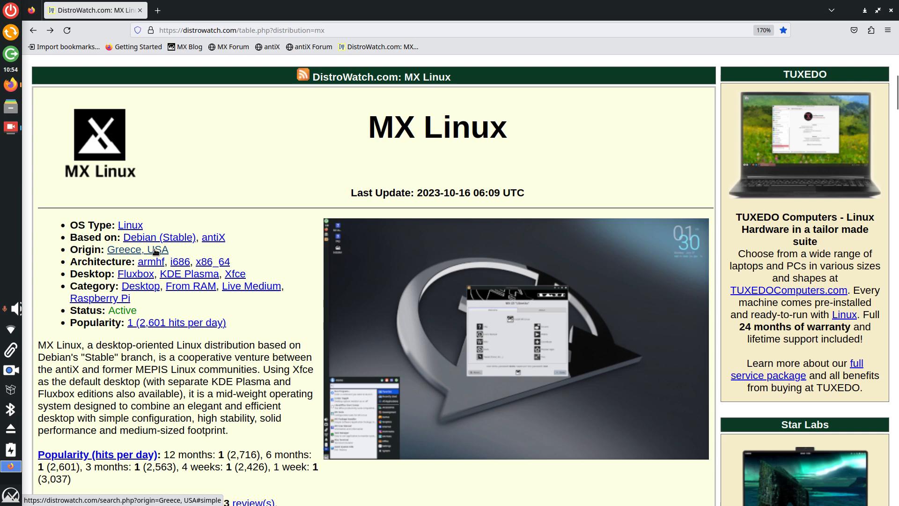
mouse_move(234, 273)
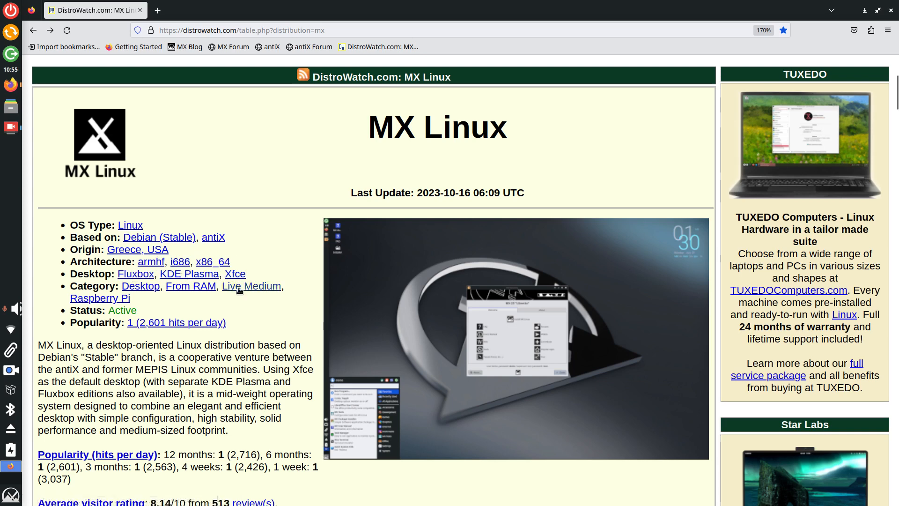
scroll(down, 3)
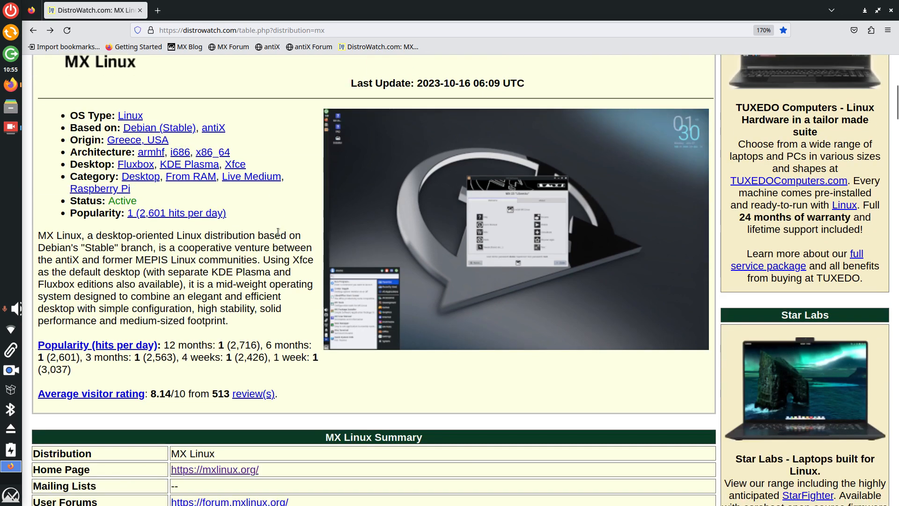
mouse_move(267, 215)
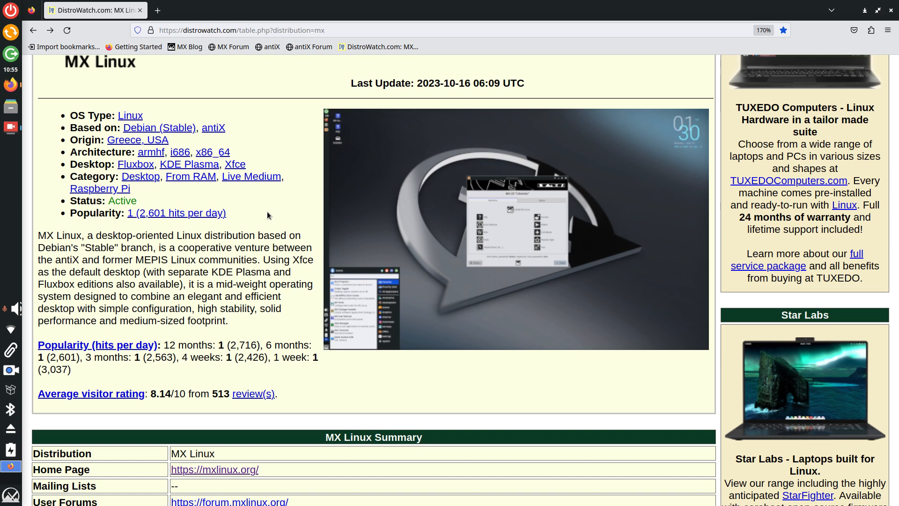
mouse_move(251, 176)
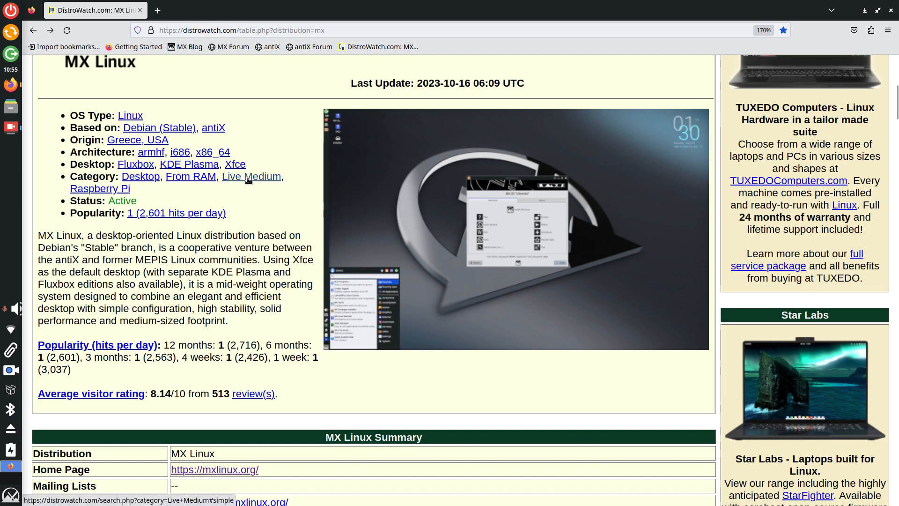
mouse_move(253, 208)
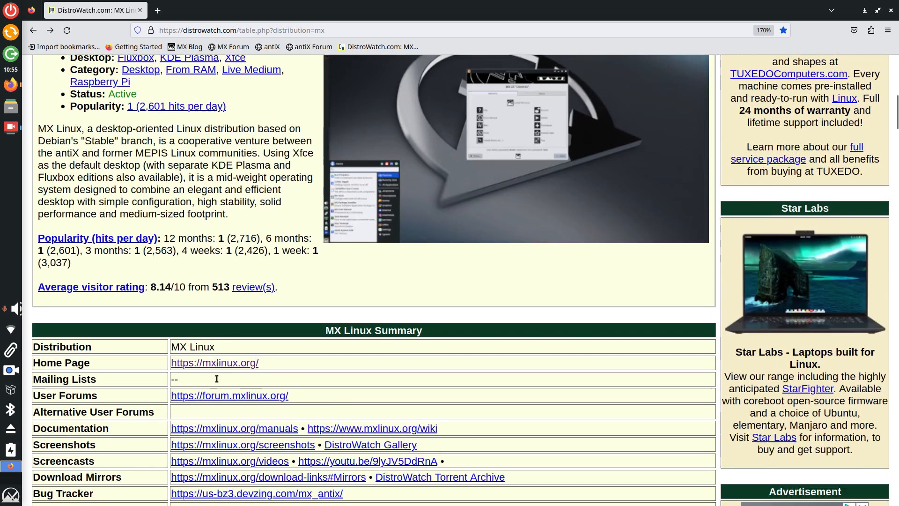
click(213, 363)
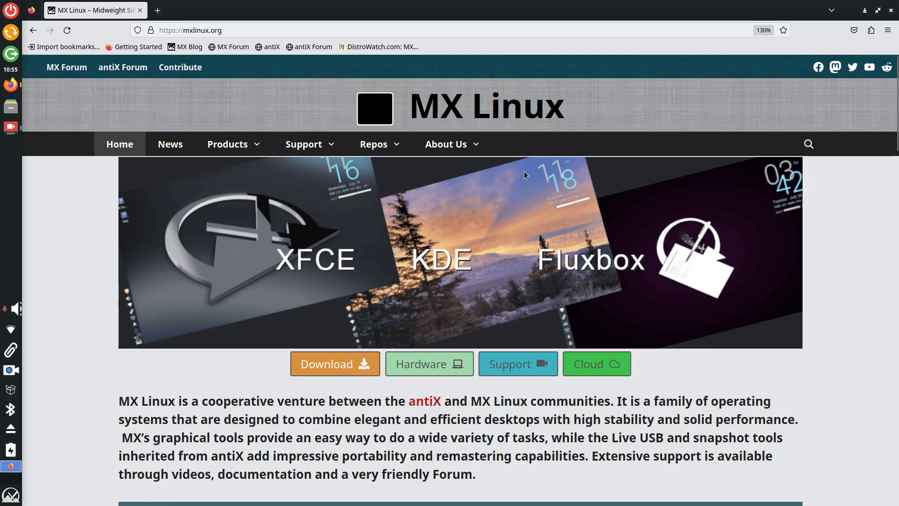
Reach the MX-23.1 download links page and highlight the 6.4 AHS and 6.1 standard kernel versions.
click(334, 363)
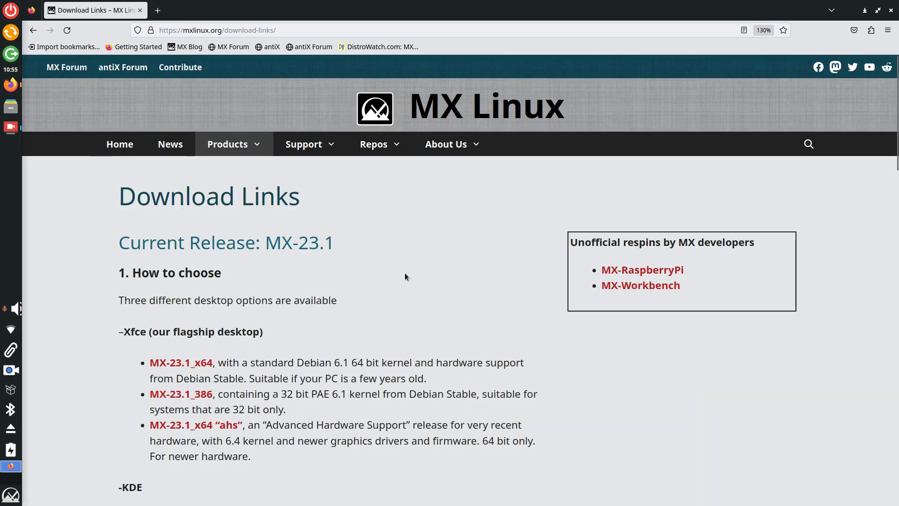
scroll(down, 3)
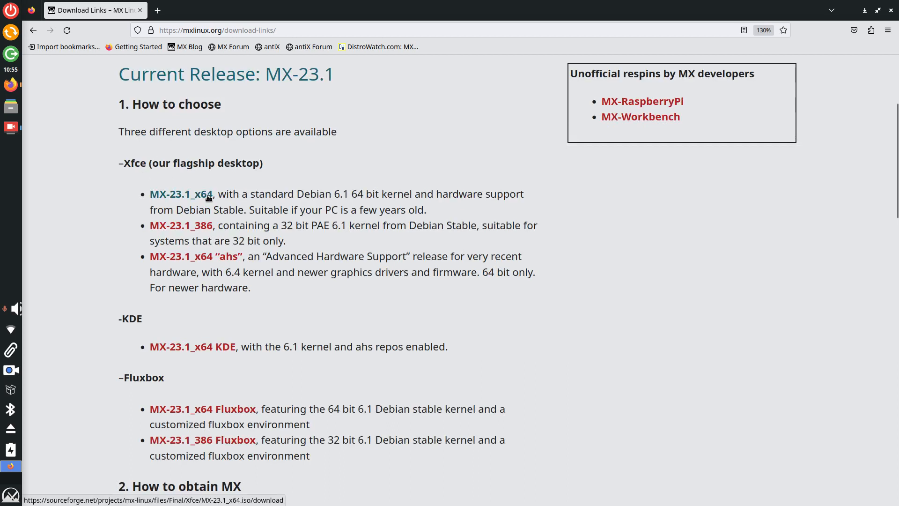
mouse_move(180, 225)
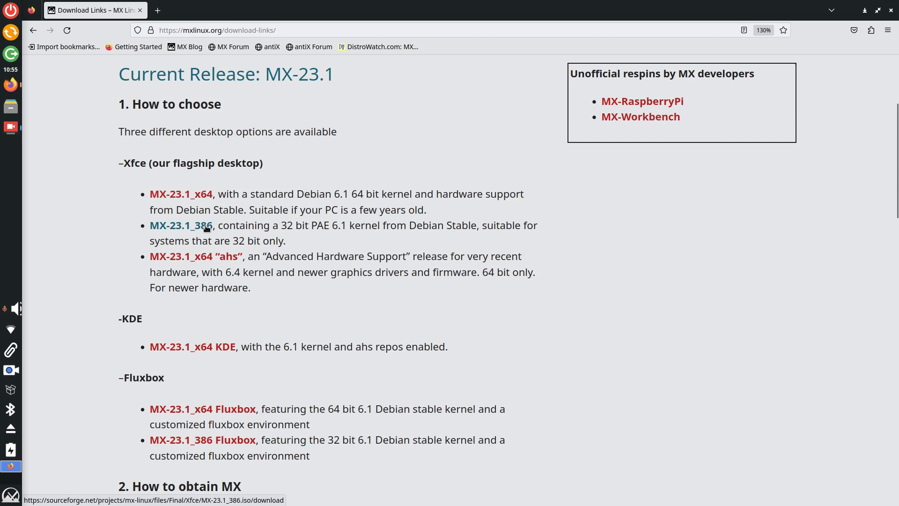
mouse_move(228, 264)
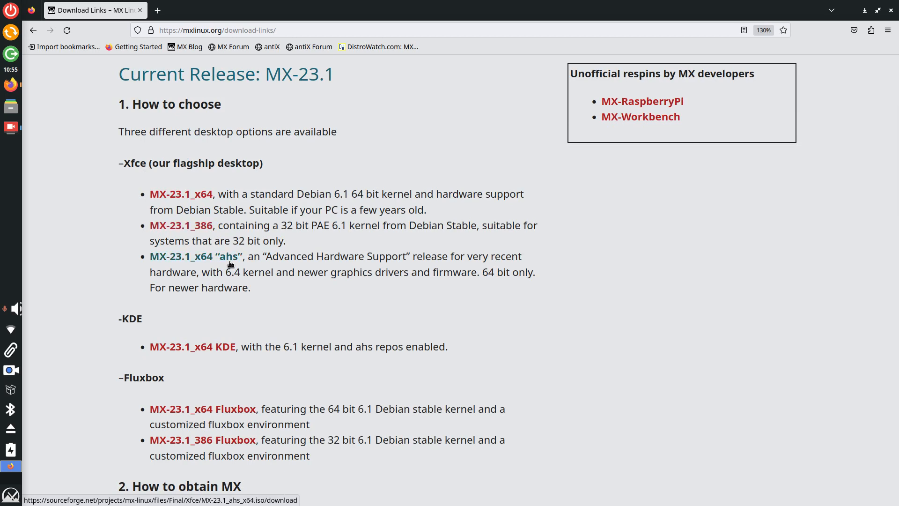
double_click(232, 272)
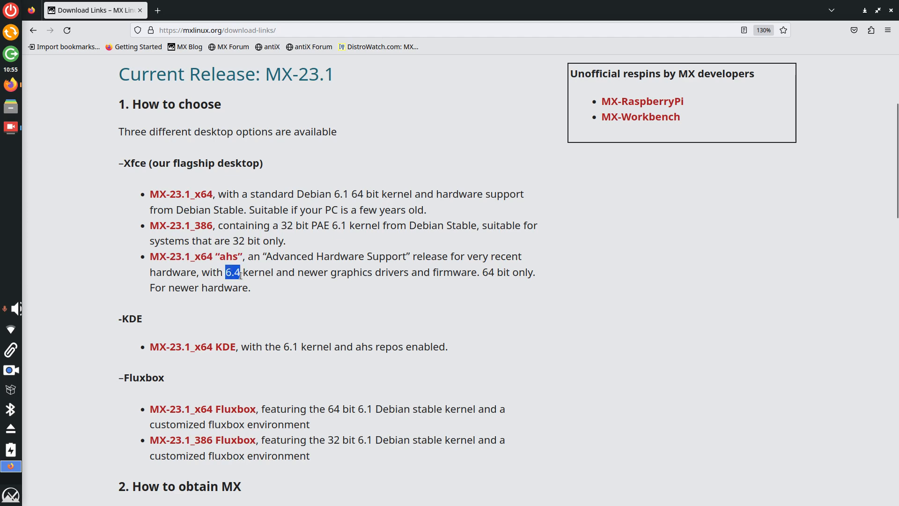
double_click(343, 194)
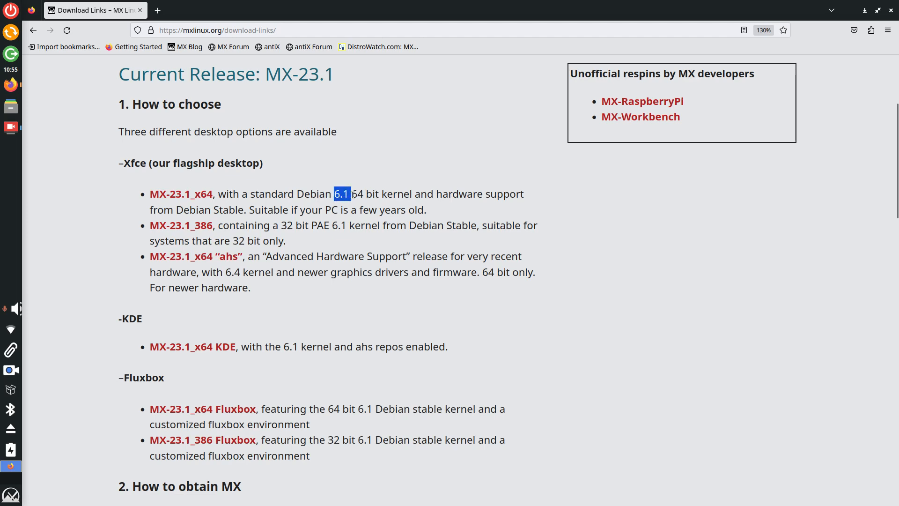
mouse_move(342, 289)
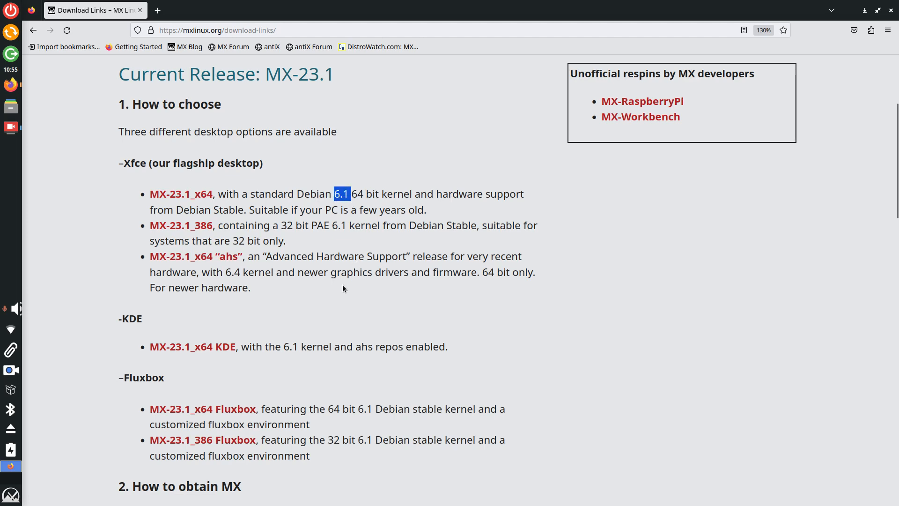
mouse_move(183, 353)
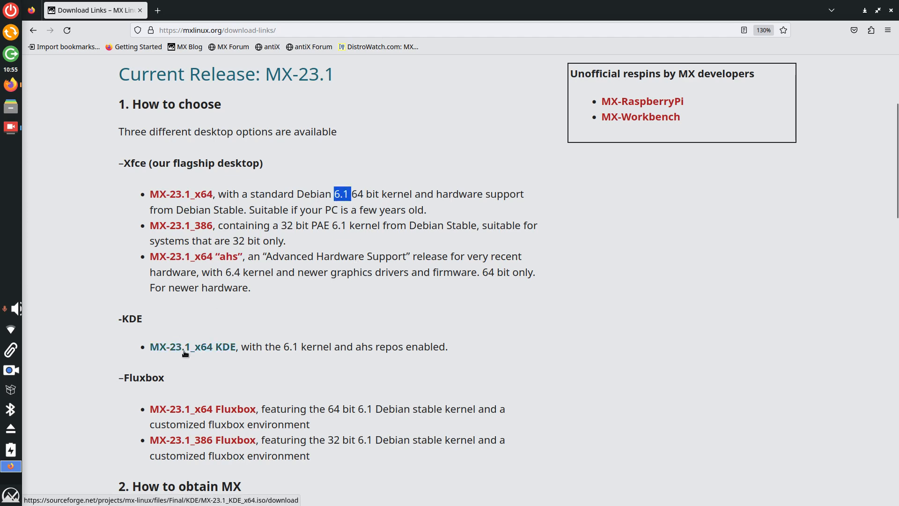
mouse_move(184, 410)
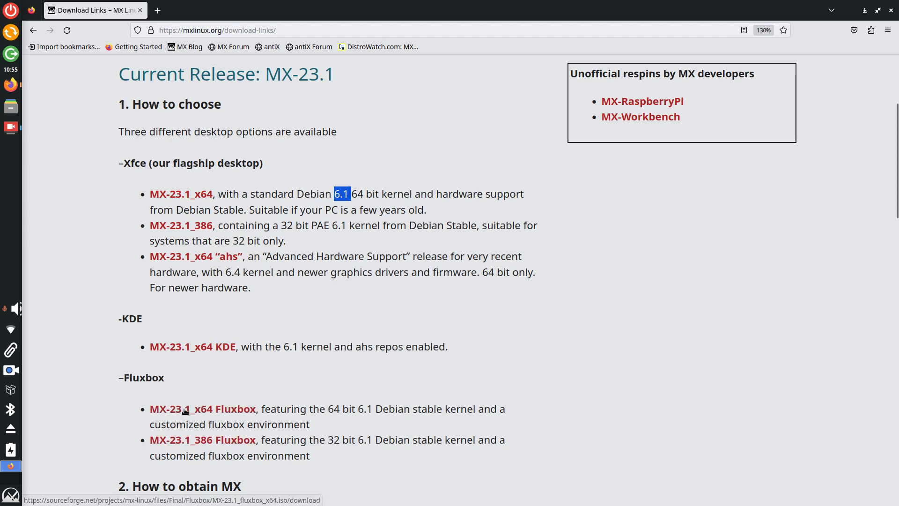
mouse_move(582, 377)
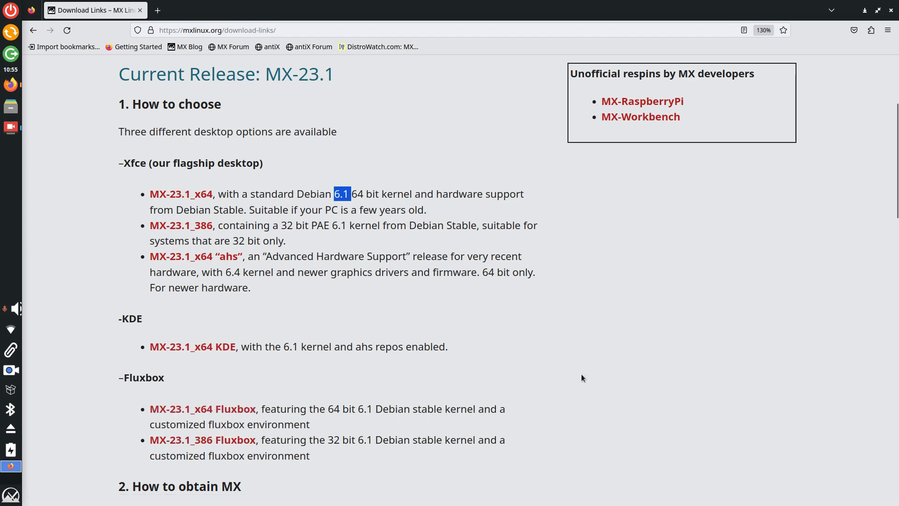
mouse_move(599, 359)
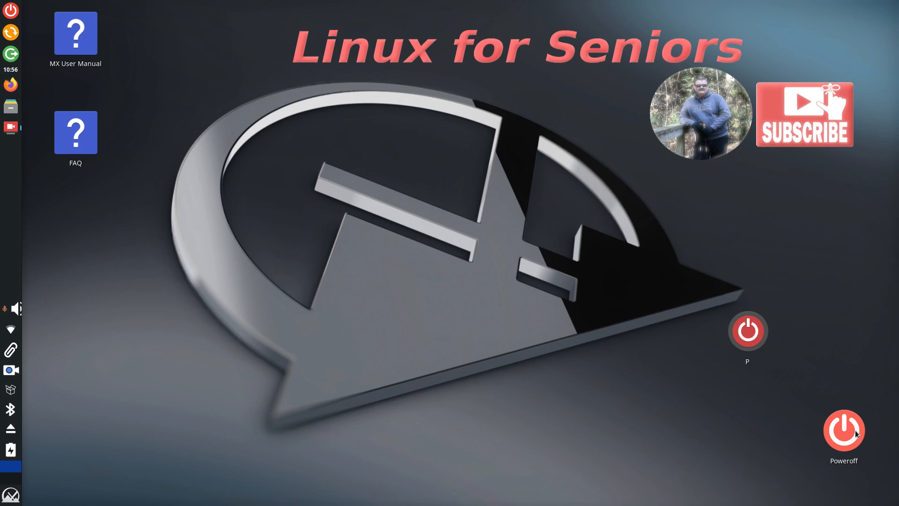
mouse_move(446, 326)
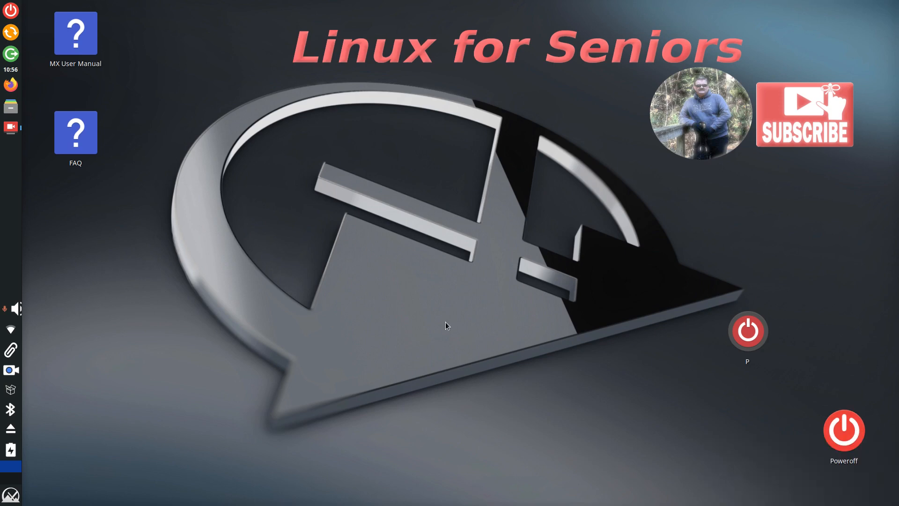